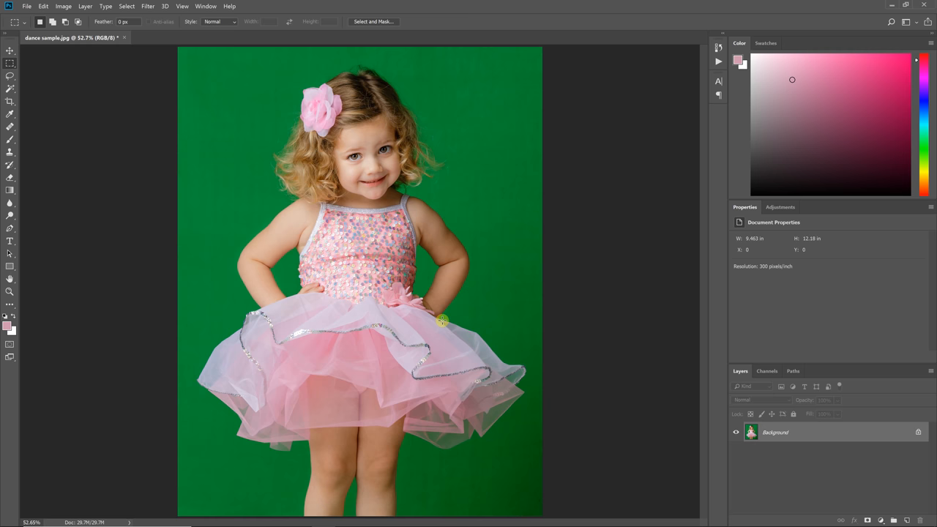
mouse_move(433, 322)
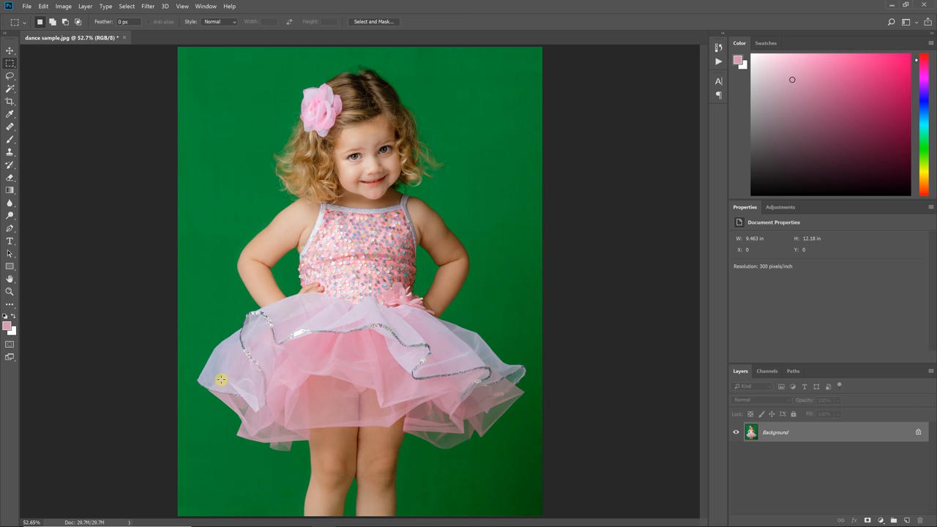
mouse_move(479, 335)
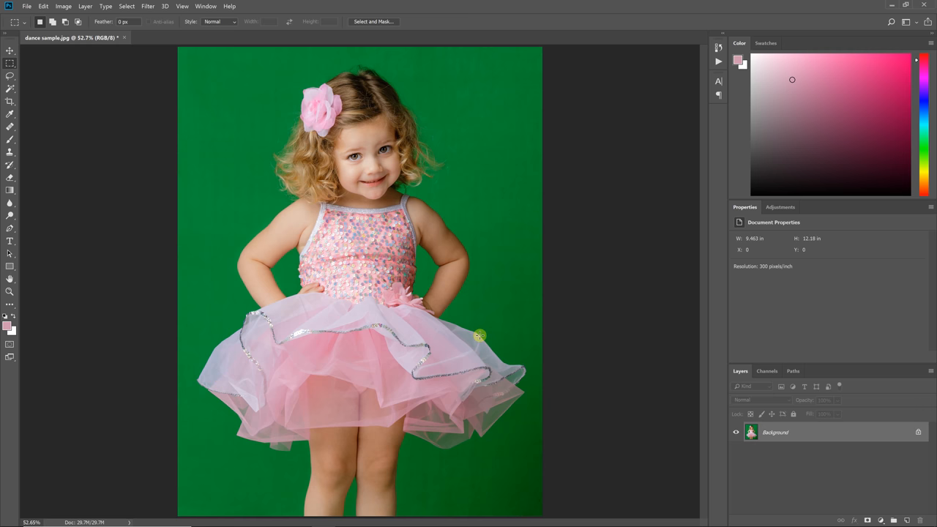
mouse_move(451, 328)
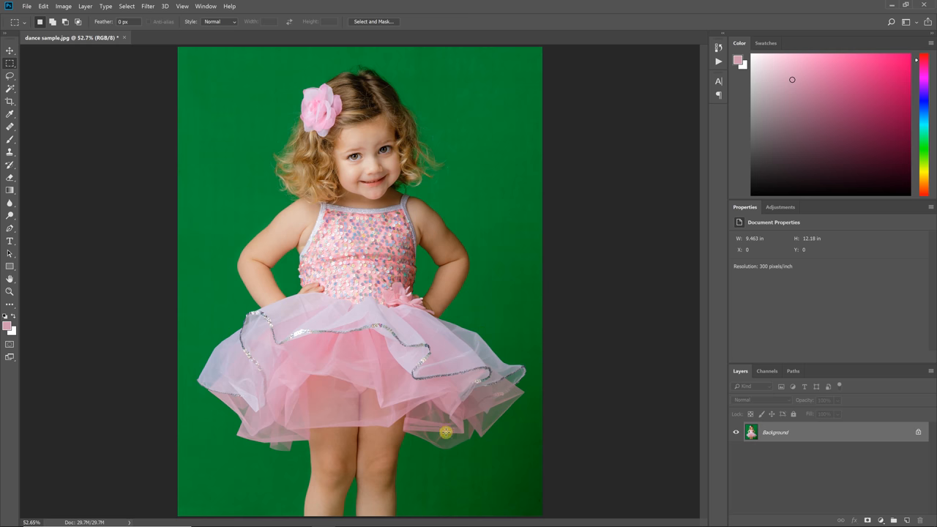
mouse_move(483, 361)
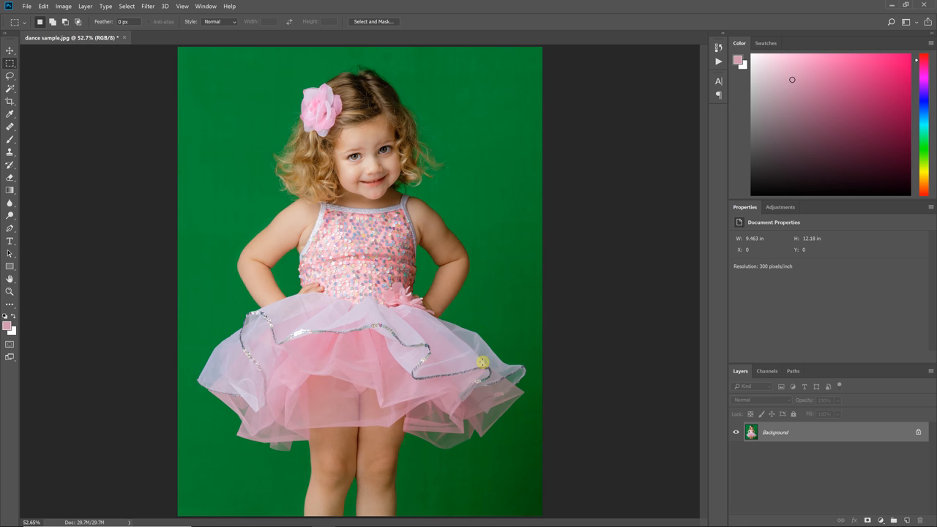
mouse_move(486, 356)
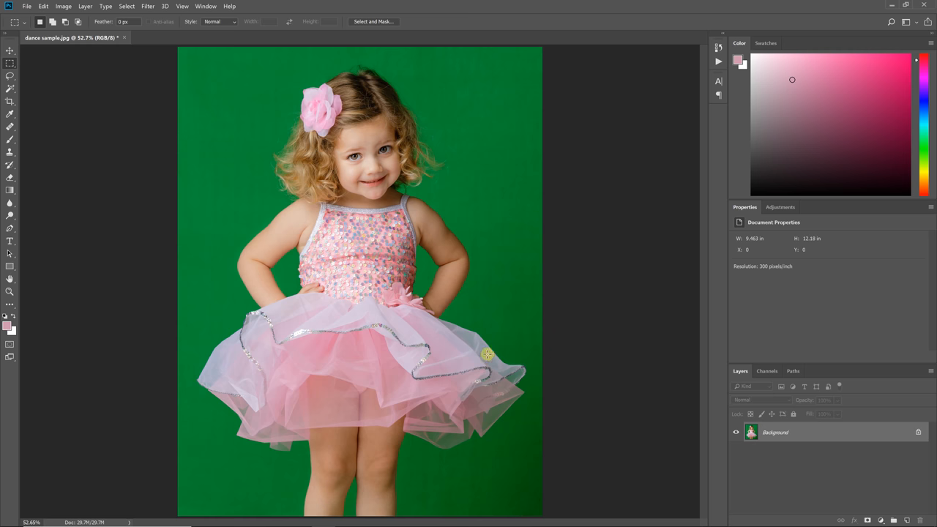
mouse_move(149, 9)
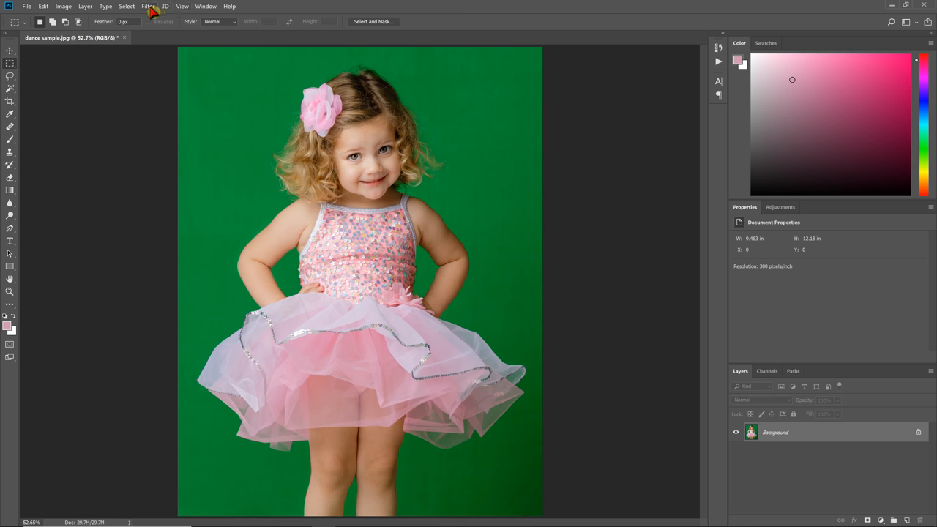
Launch EZ Green Screen from the Filter menu to preview the girl cut out from the green backdrop
click(148, 6)
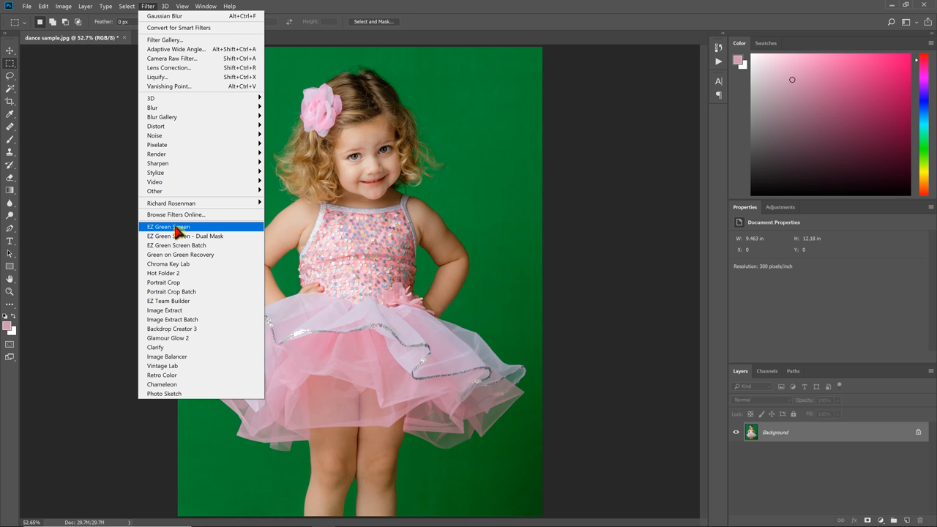
click(167, 227)
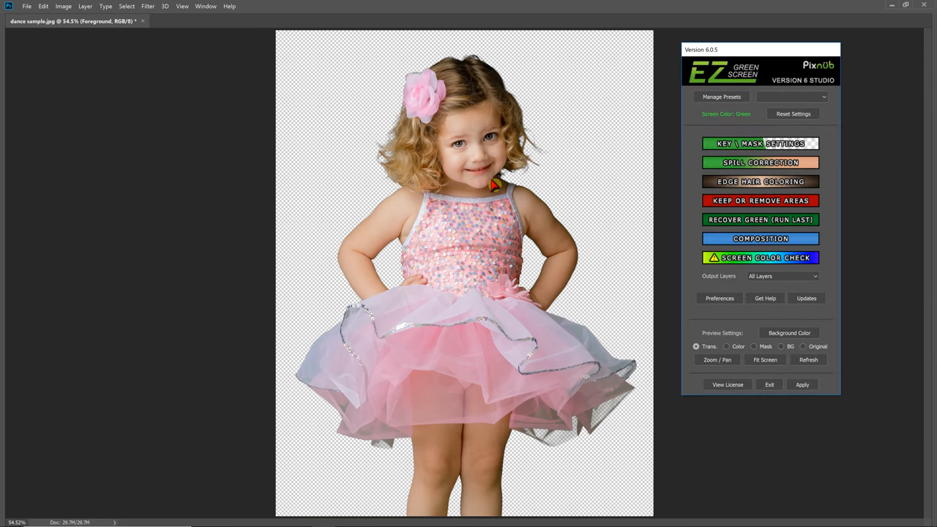
mouse_move(574, 334)
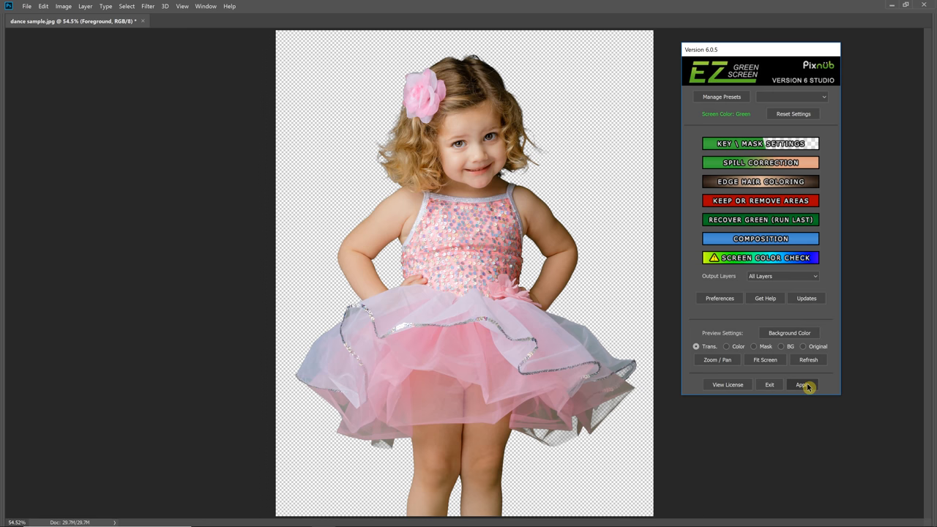
Apply the extraction so the girl arrives as a layer group, then bring up options on the Manual Spill Correction layer
click(803, 384)
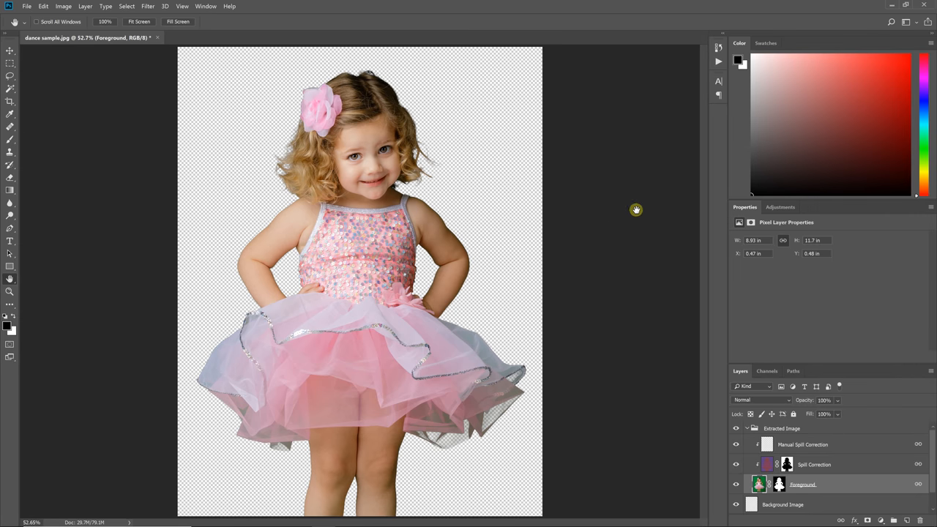
mouse_move(799, 457)
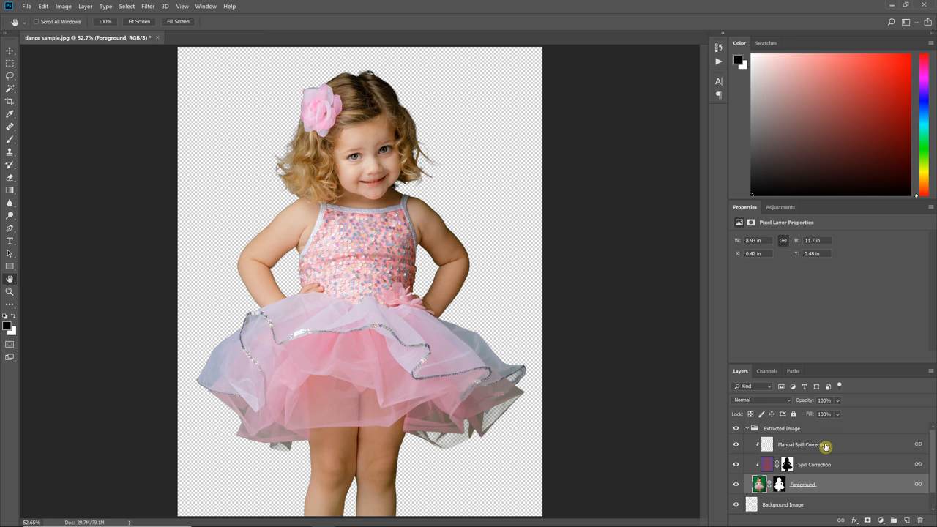
right_click(826, 445)
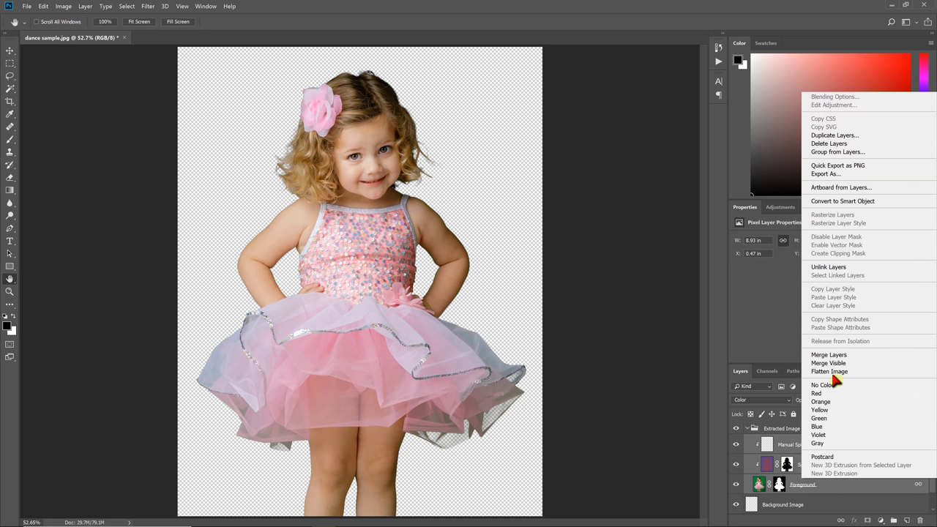
mouse_move(829, 372)
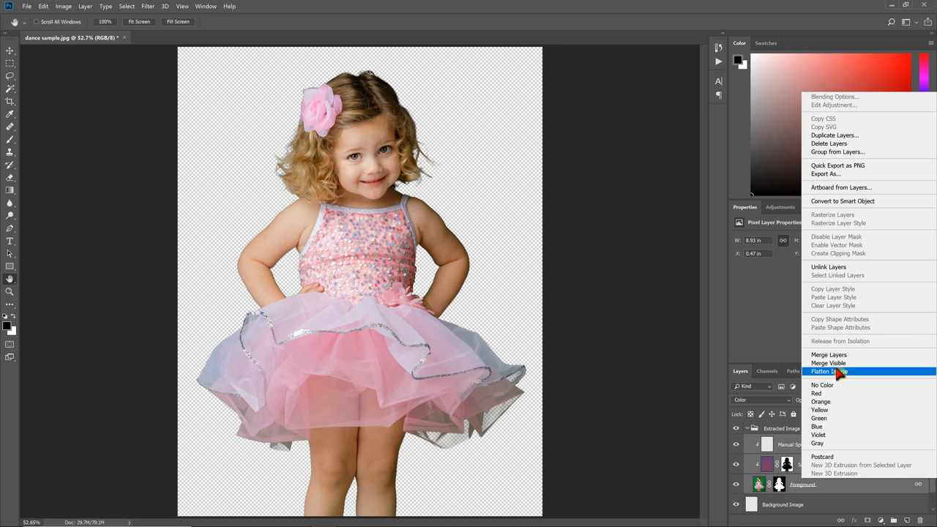
Merge the extraction layers, undo it, and target the Foreground layer's mask for editing
click(829, 372)
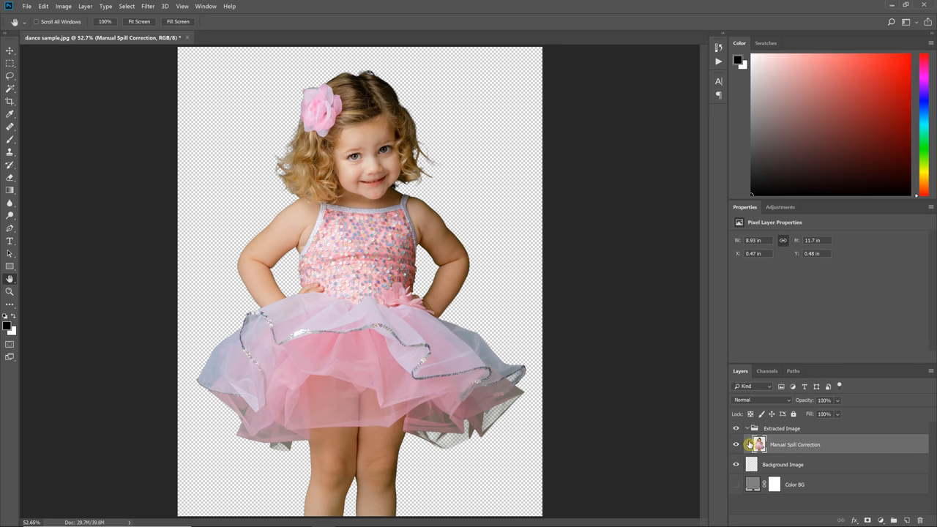
mouse_move(777, 450)
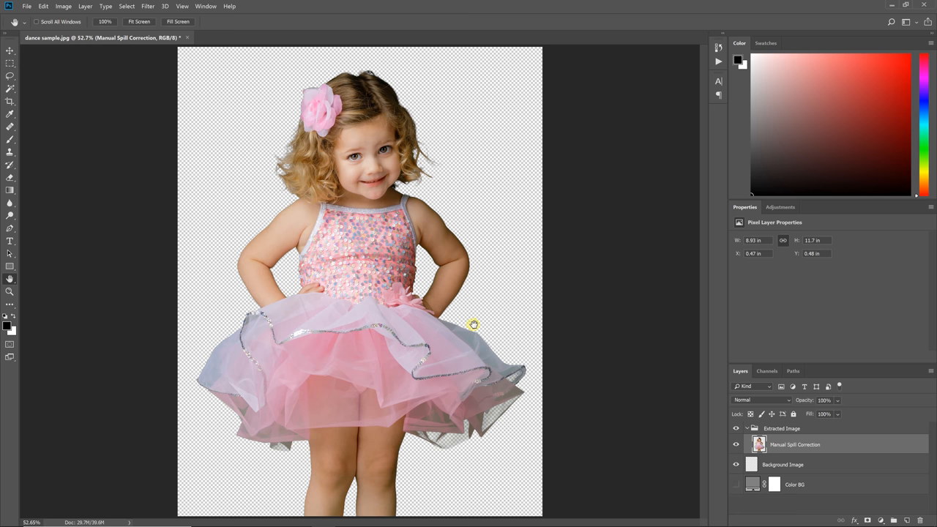
mouse_move(473, 325)
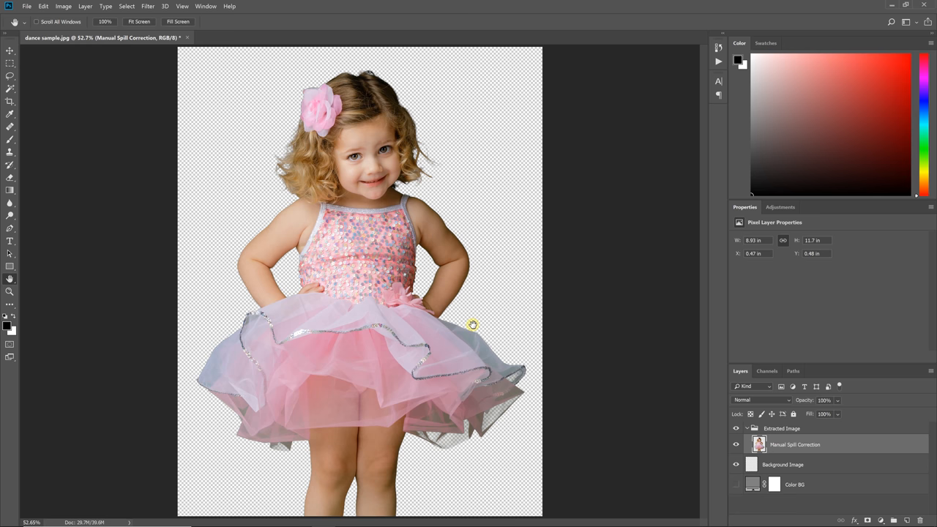
mouse_move(472, 328)
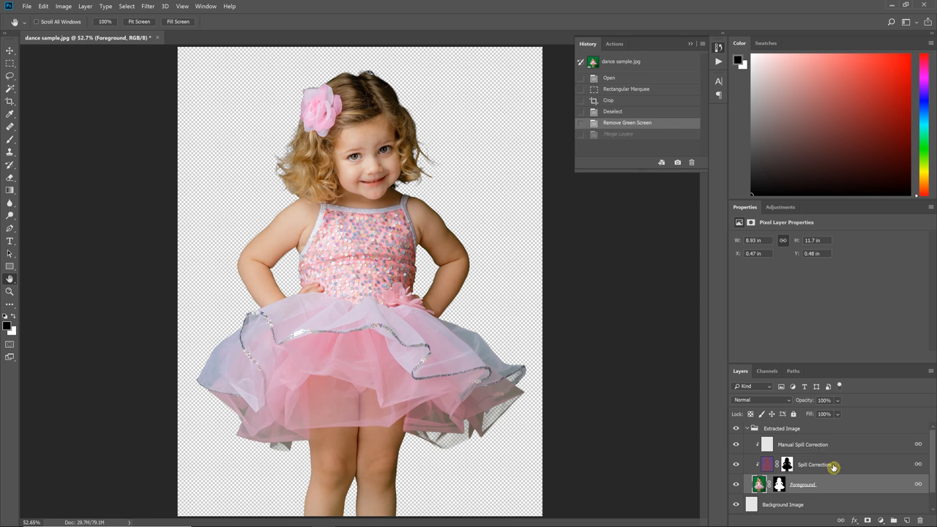
mouse_move(767, 445)
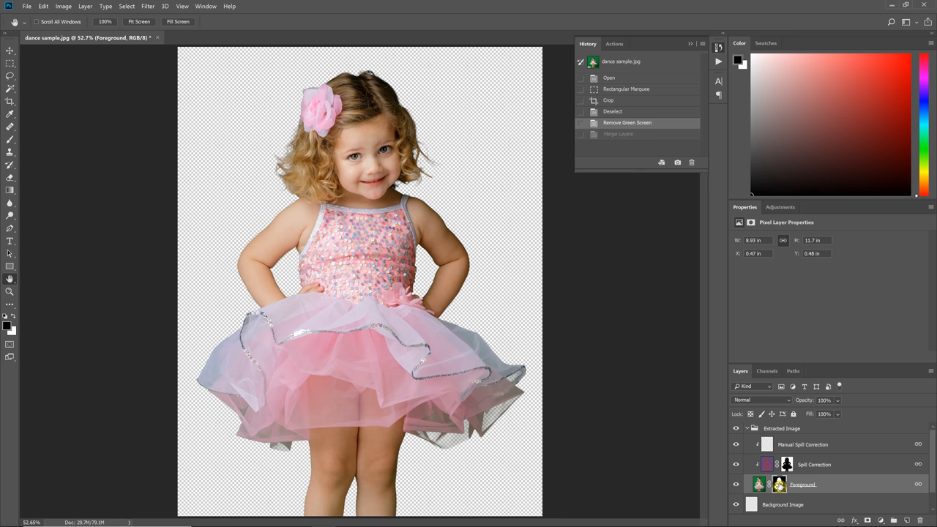
click(779, 483)
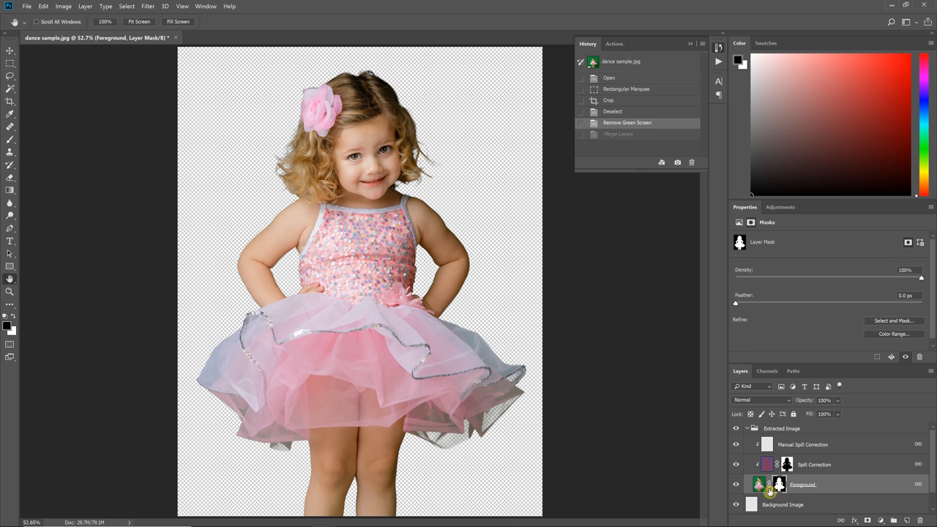
right_click(779, 484)
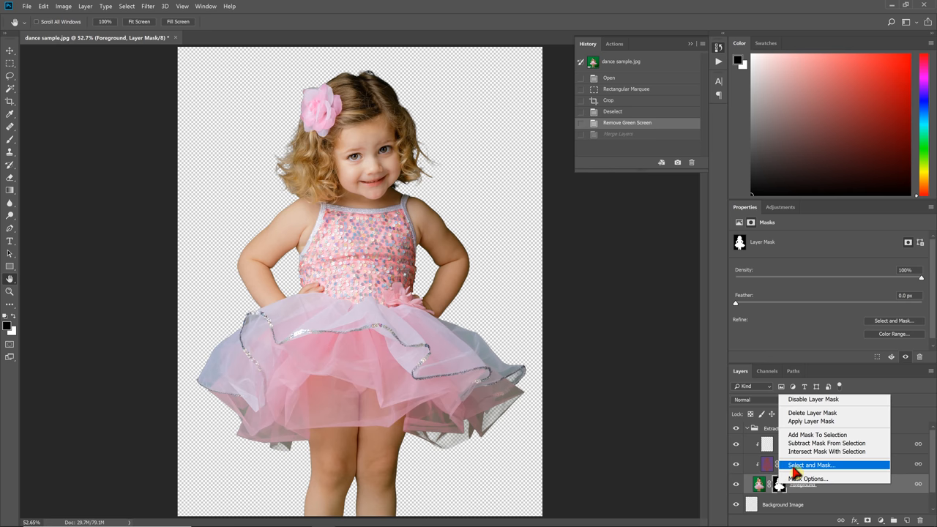
In Select and Mask, refine the Foreground mask along the tutu's right, left and lower sheer edges
click(811, 466)
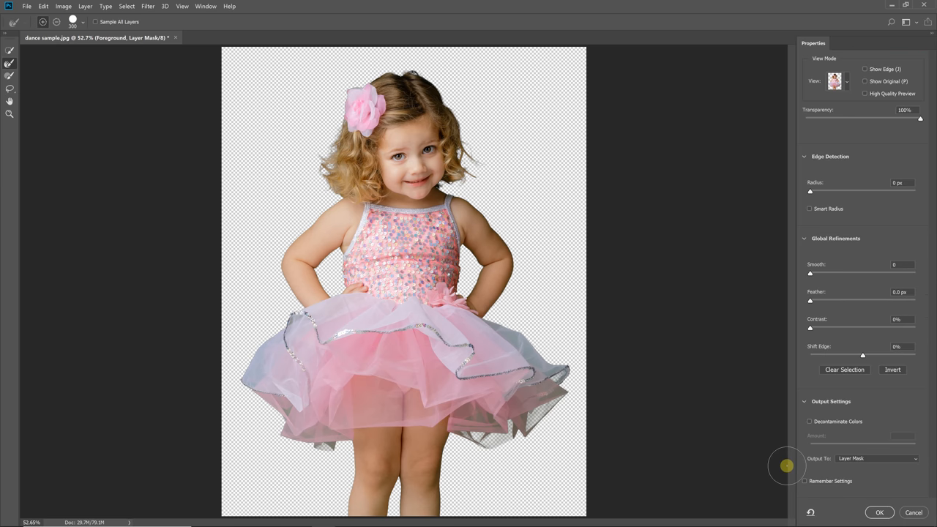
mouse_move(40, 73)
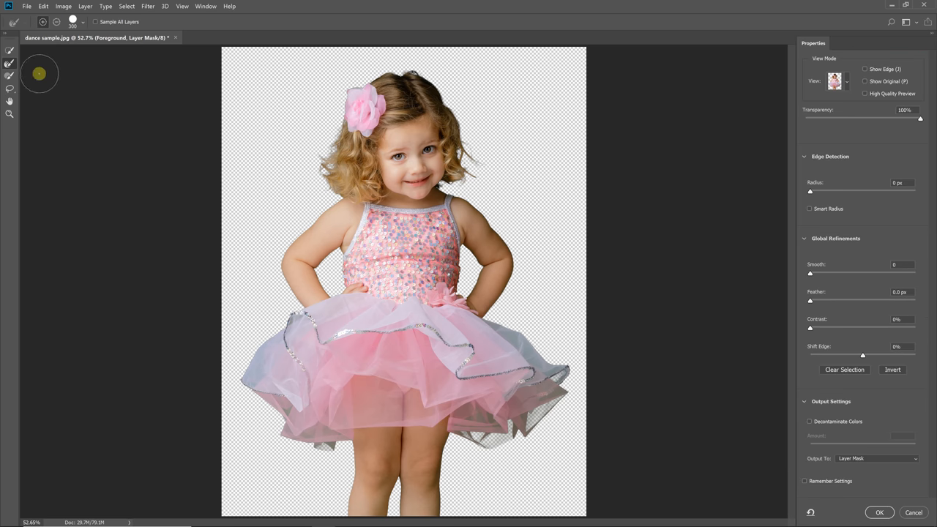
mouse_move(10, 61)
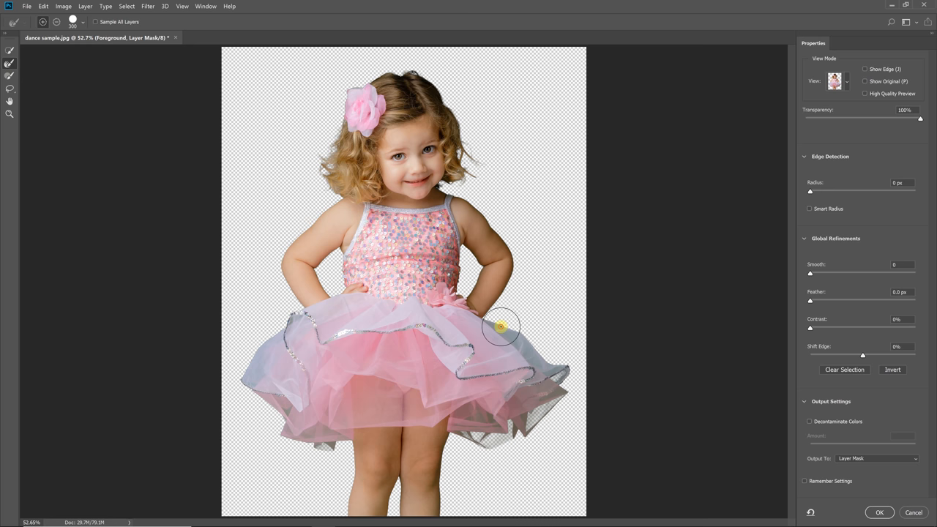
drag(501, 326, 549, 410)
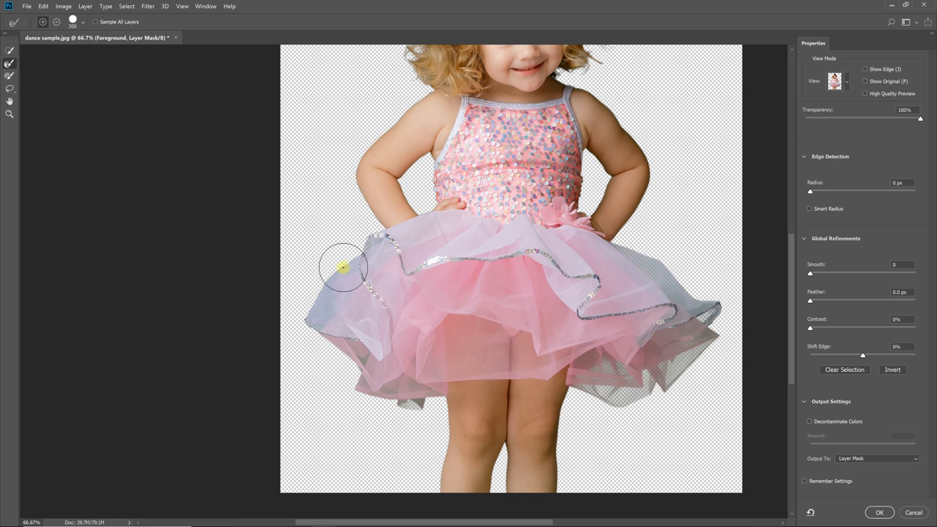
drag(344, 266, 413, 395)
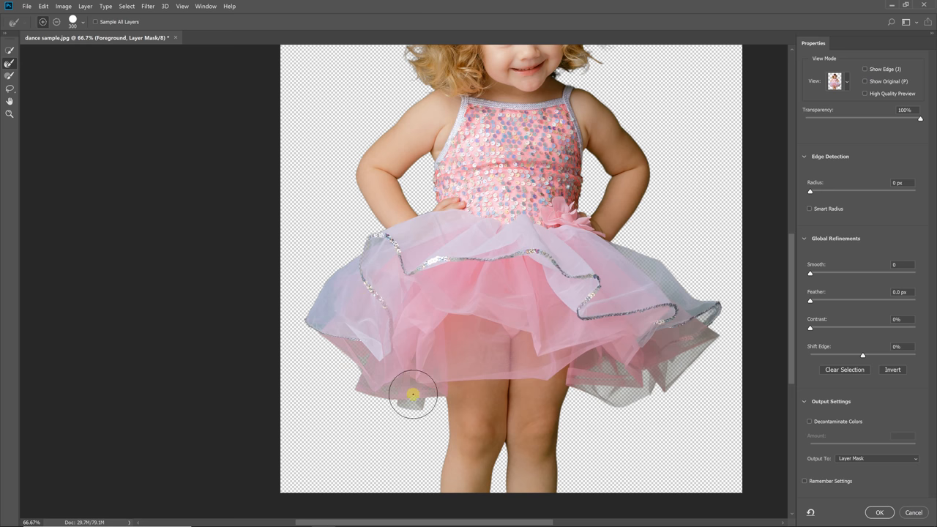
drag(413, 395, 345, 275)
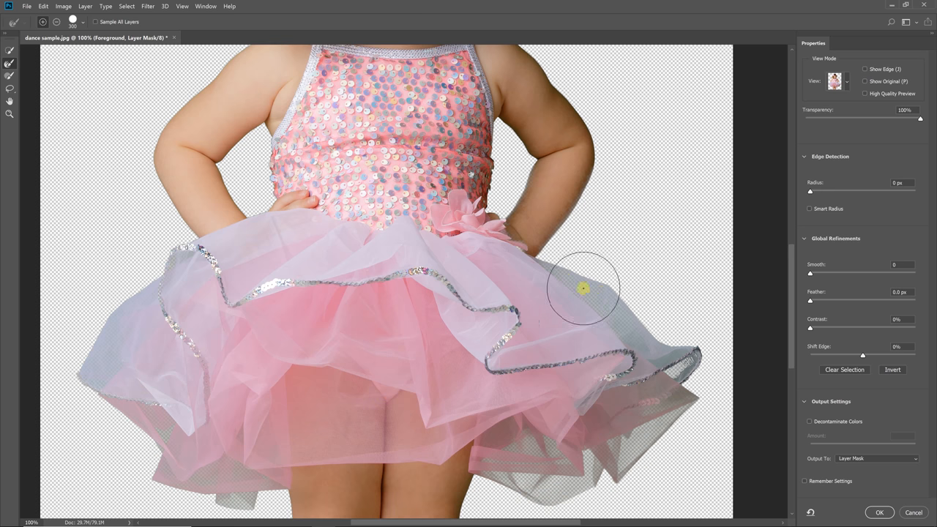
Clean up the edge of the tutu netting on its right side with the Refine Edge brush
drag(583, 287, 629, 315)
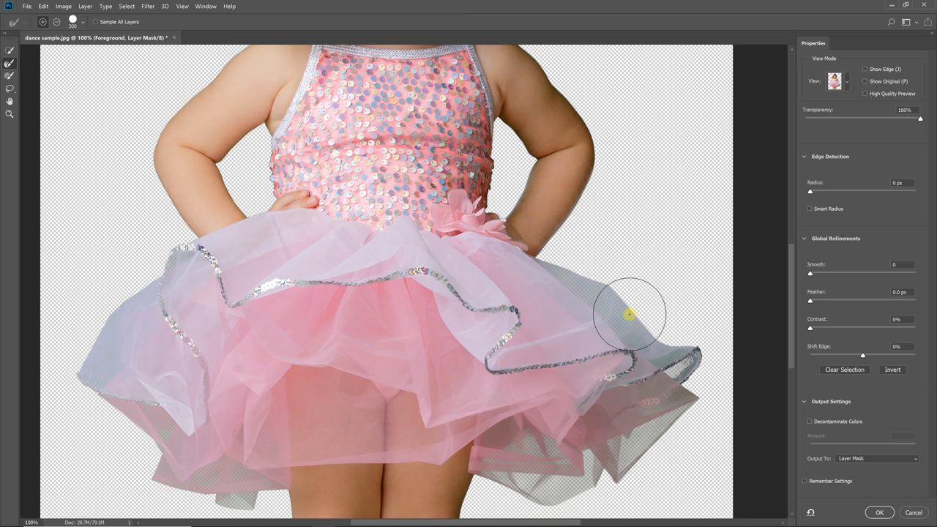
mouse_move(586, 278)
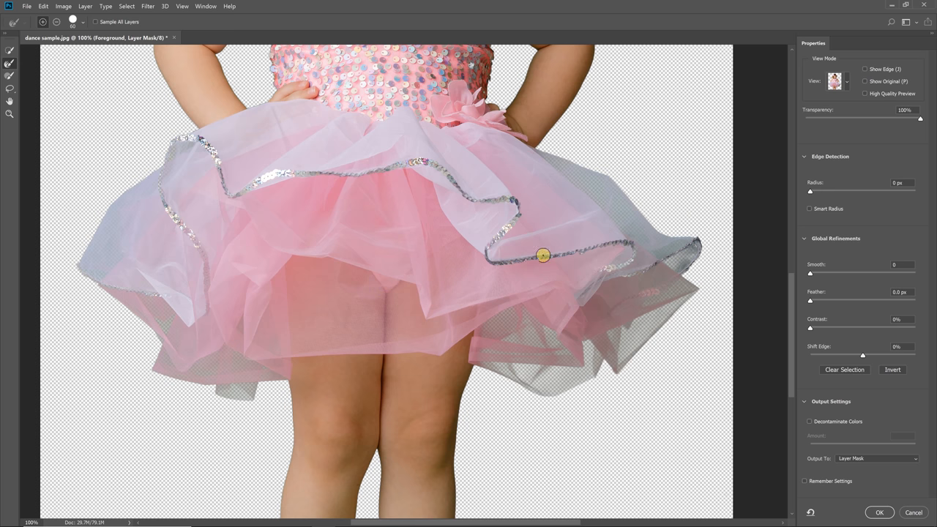
mouse_move(640, 255)
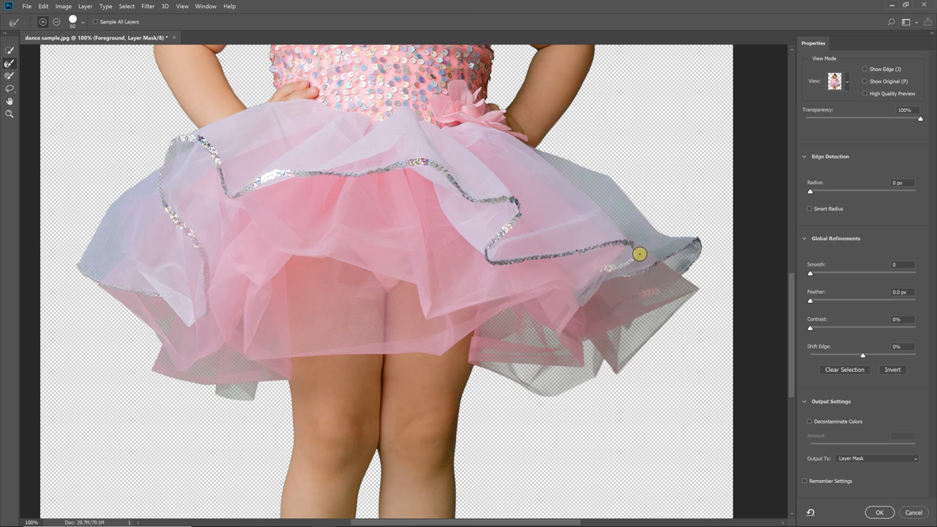
mouse_move(623, 263)
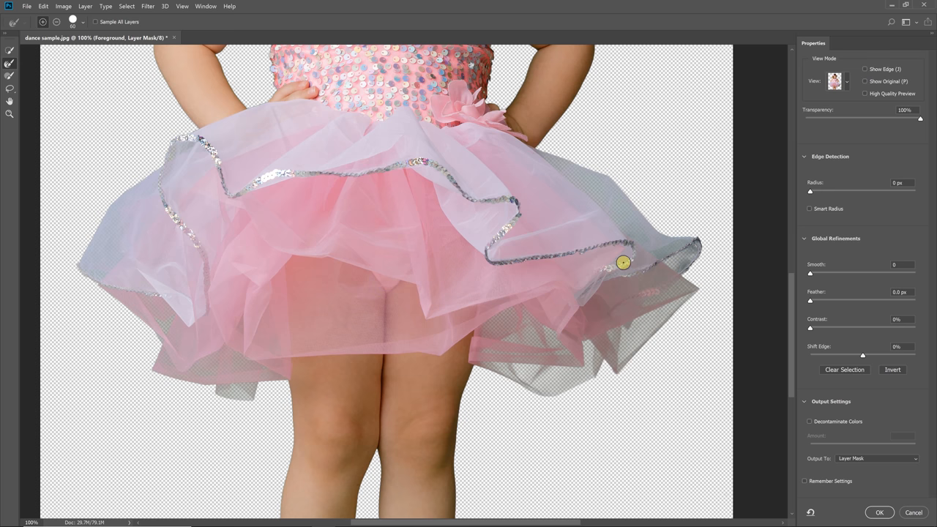
mouse_move(627, 266)
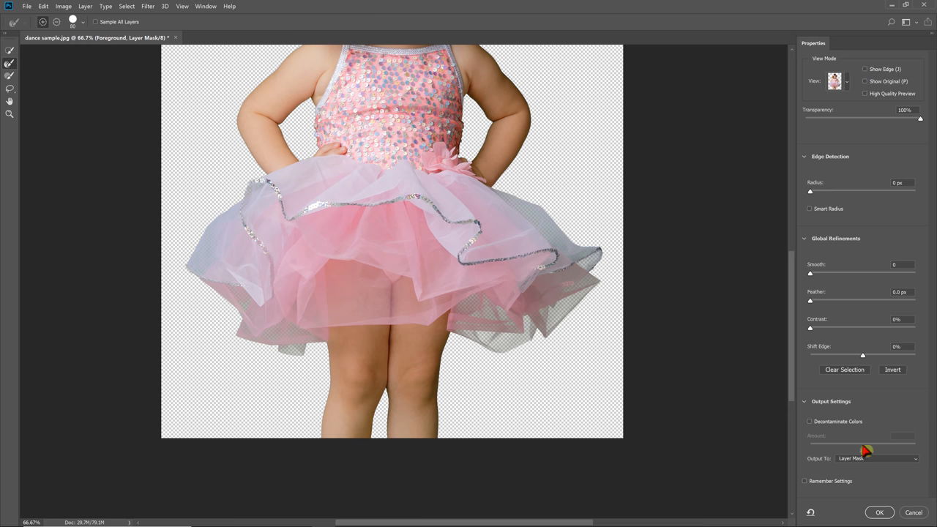
mouse_move(852, 428)
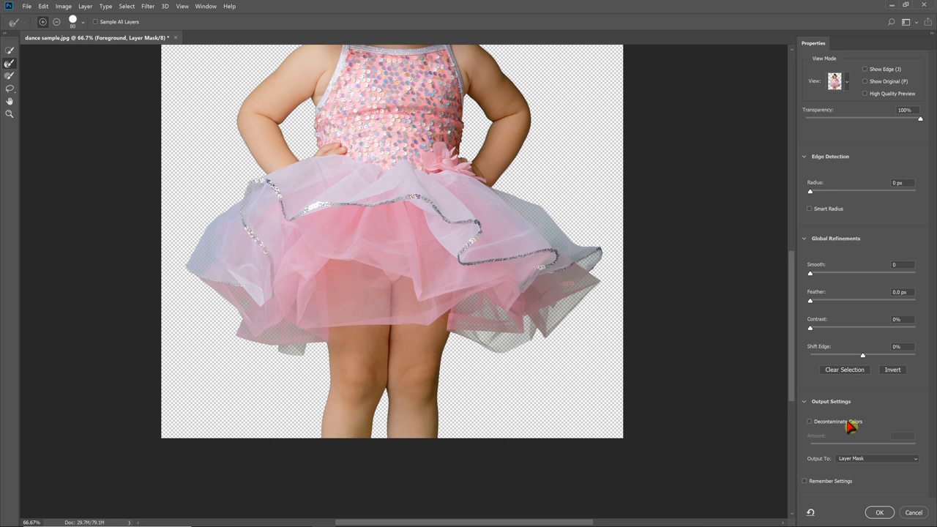
Enable Decontaminate Colors at 100%, choose the Output To destination and apply the refined tutu mask
click(809, 422)
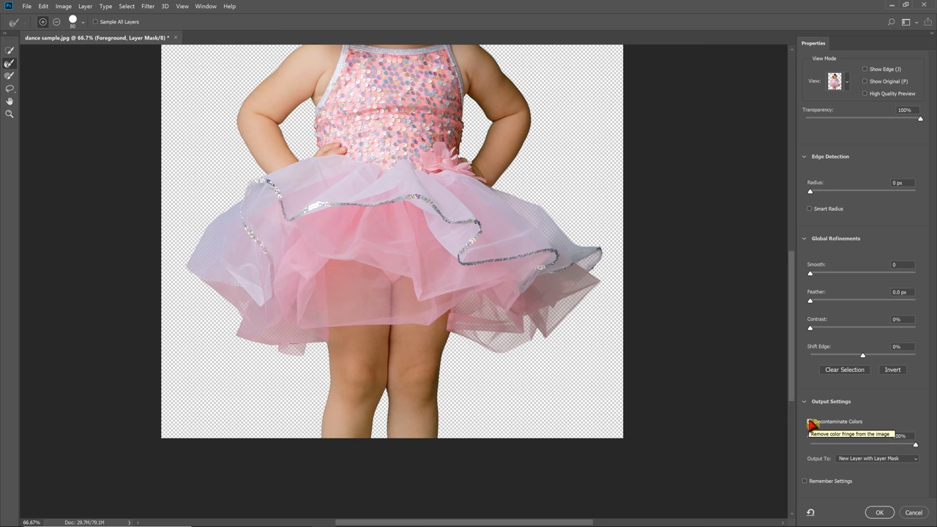
click(810, 422)
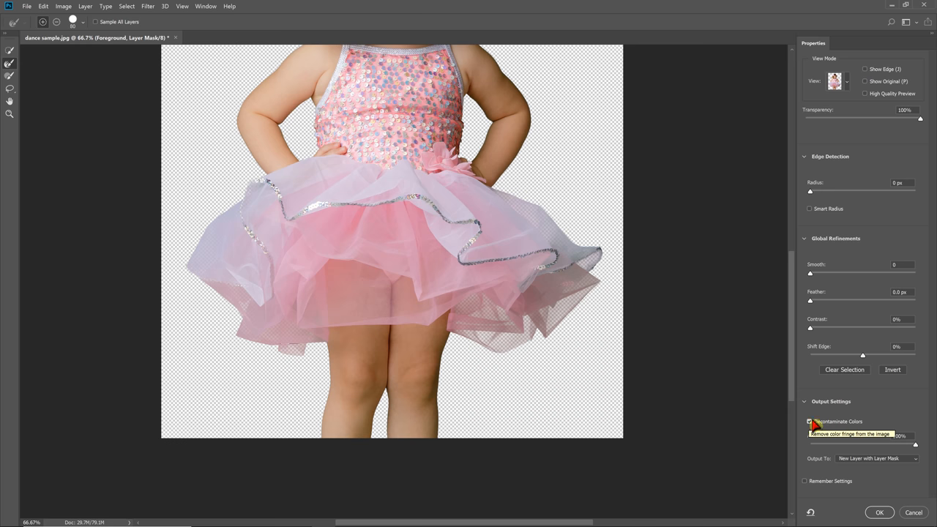
click(809, 422)
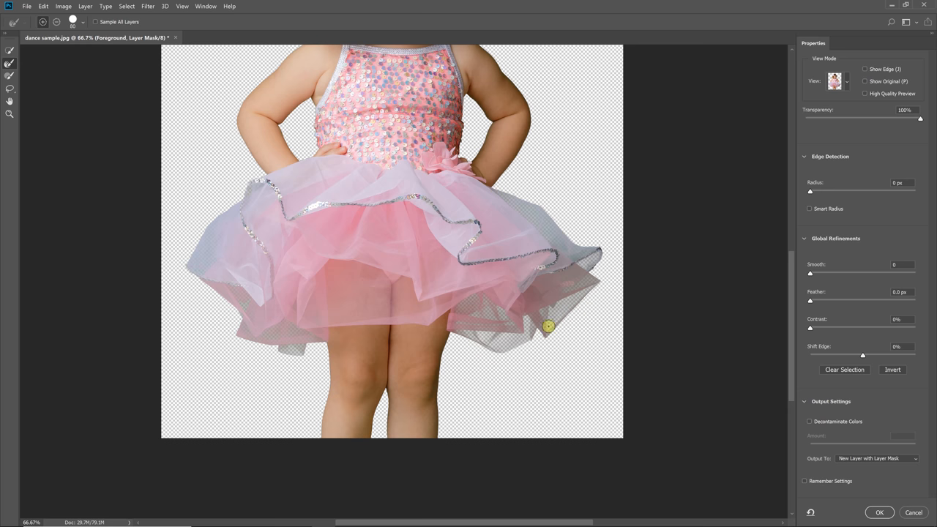
mouse_move(515, 202)
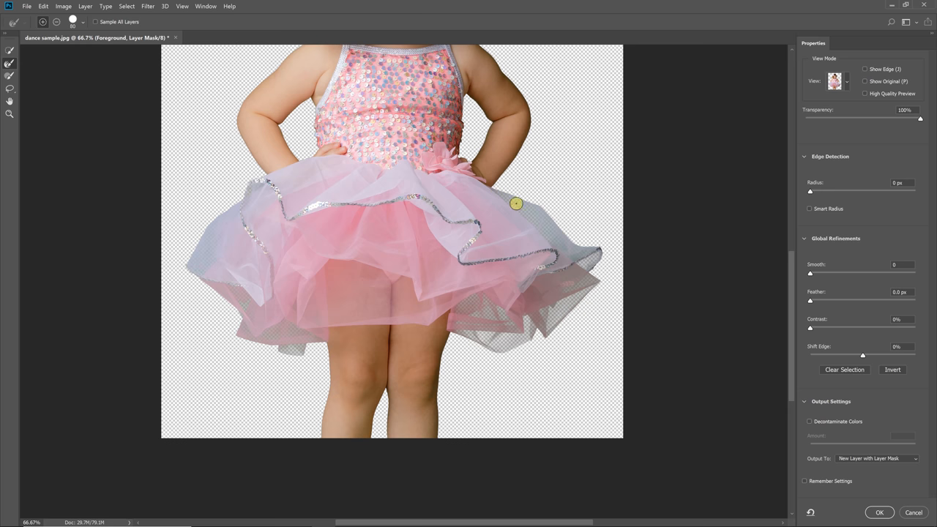
mouse_move(536, 213)
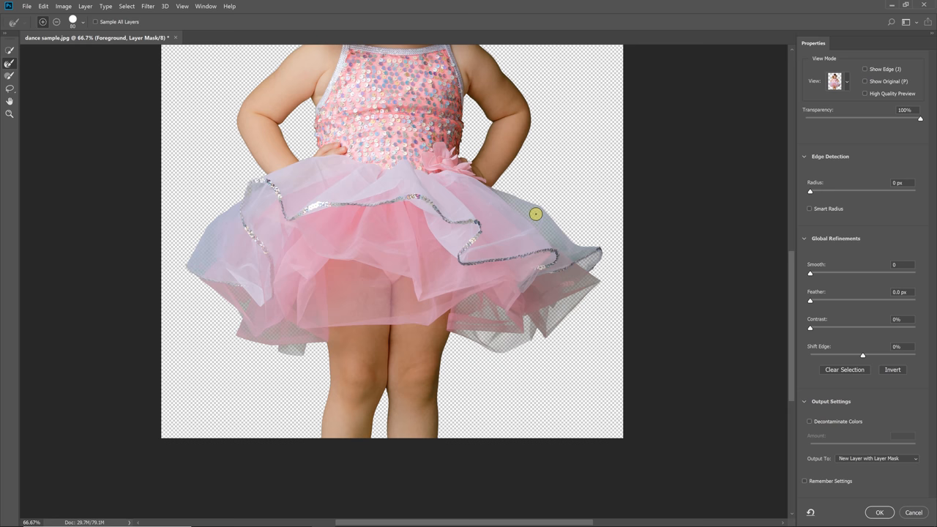
mouse_move(536, 213)
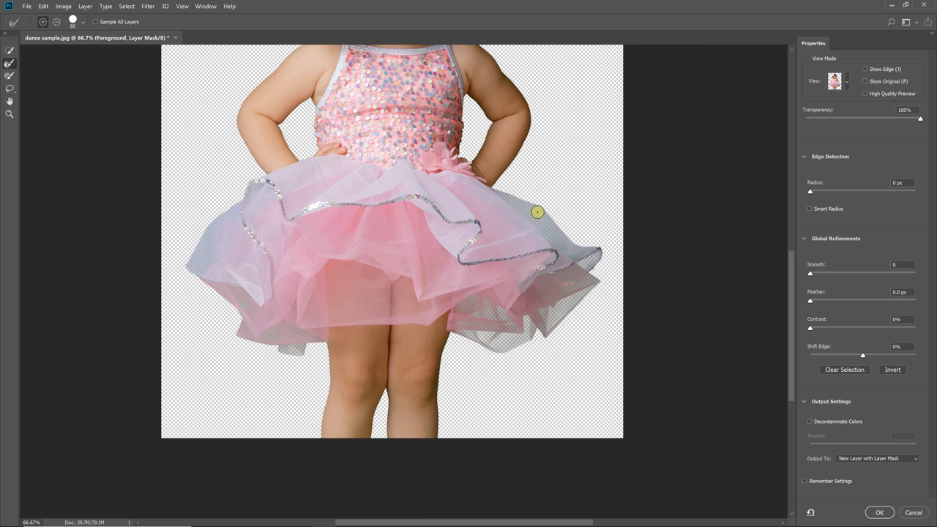
mouse_move(543, 213)
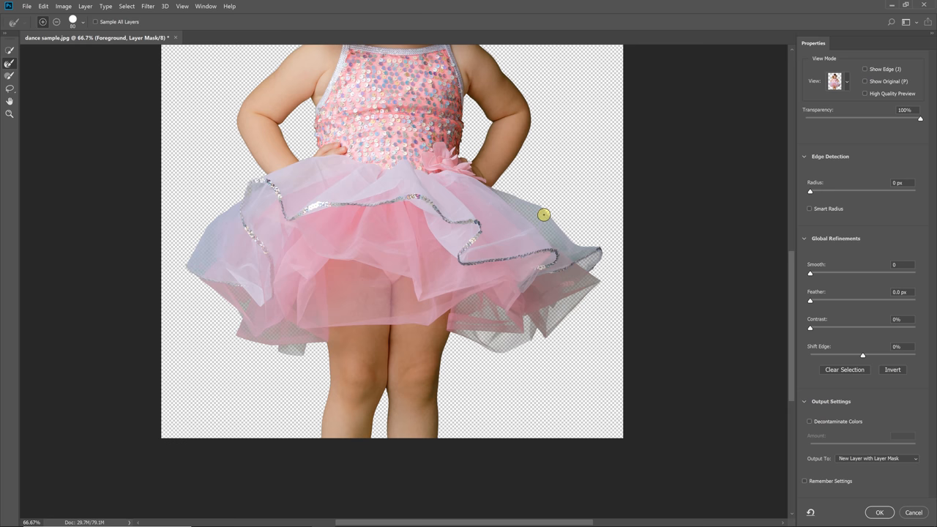
mouse_move(771, 335)
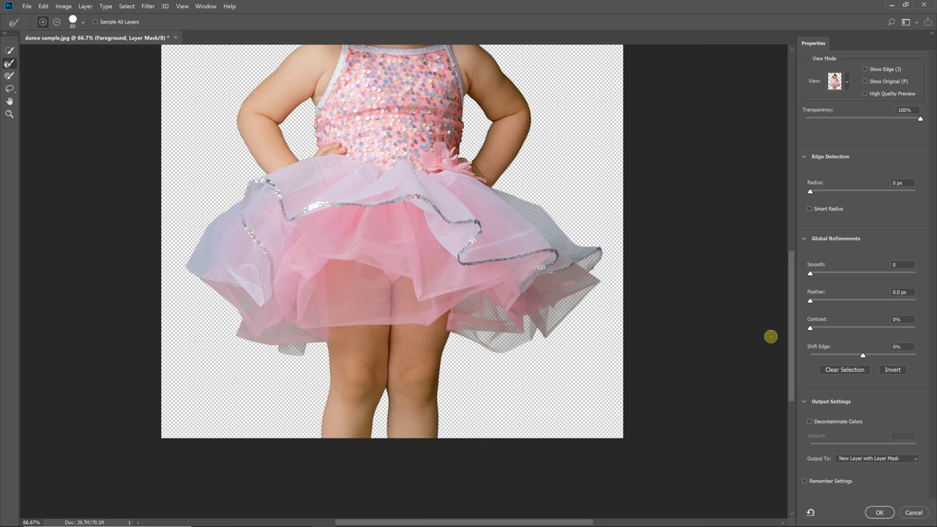
mouse_move(567, 267)
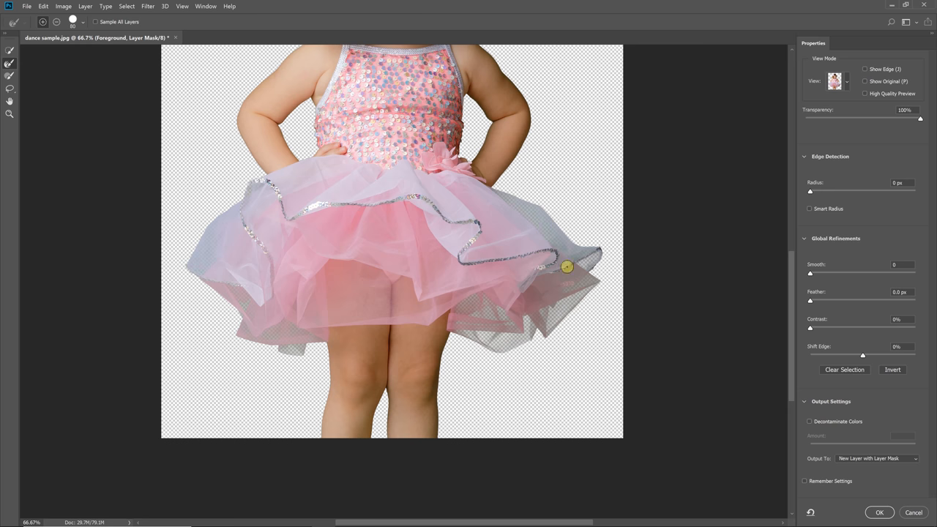
click(875, 459)
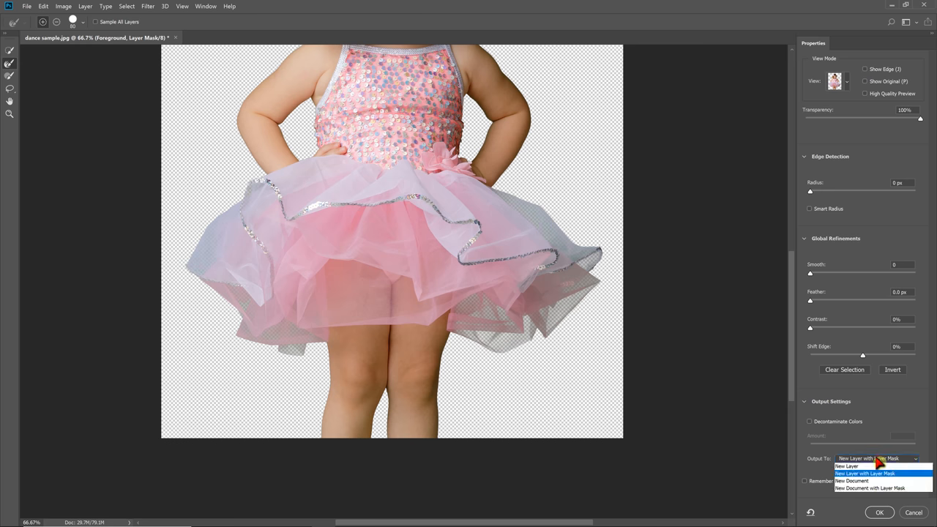
click(864, 473)
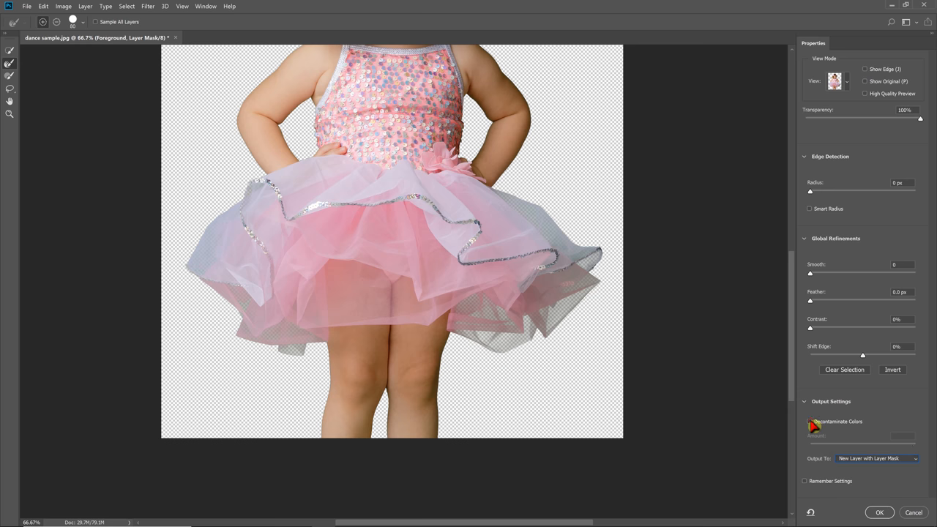
click(810, 422)
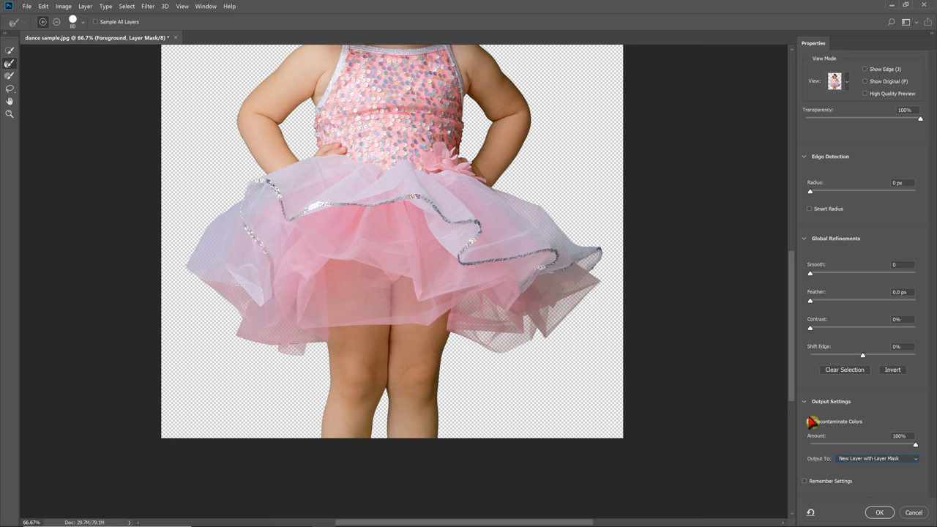
click(876, 459)
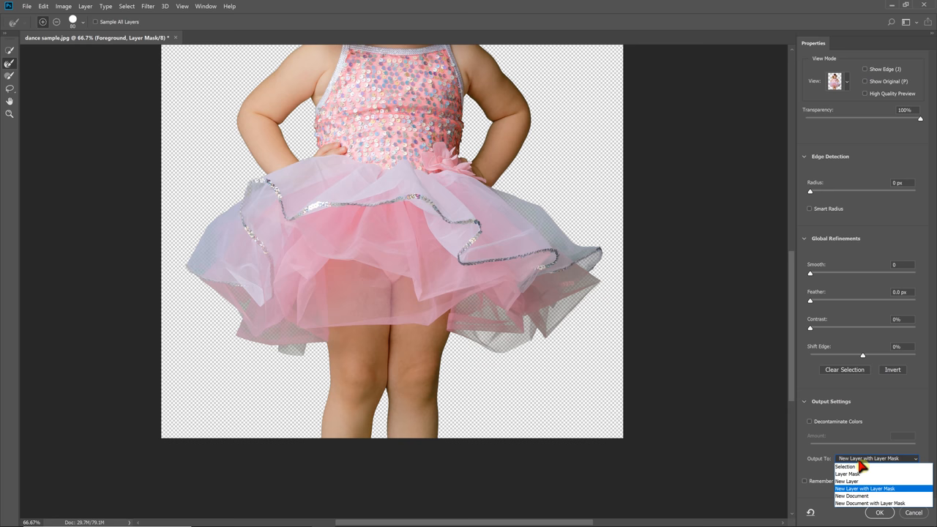
click(846, 474)
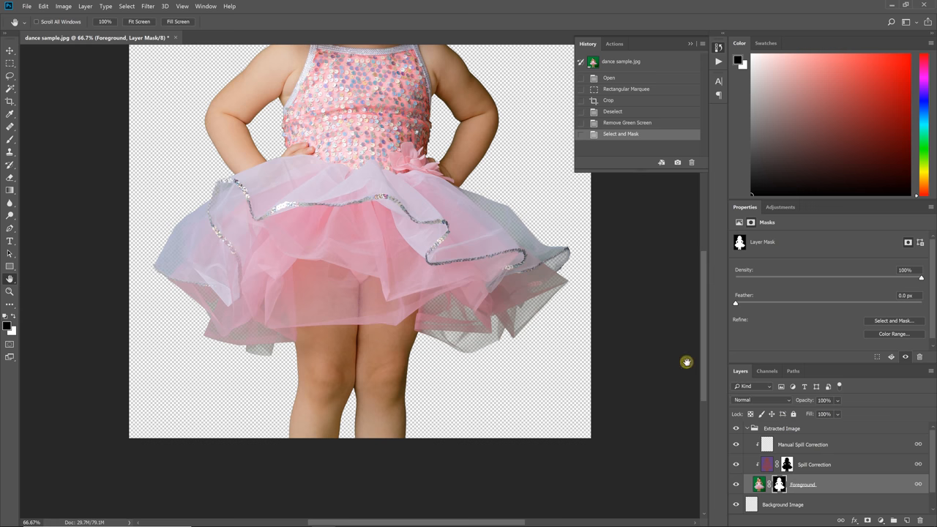
mouse_move(175, 269)
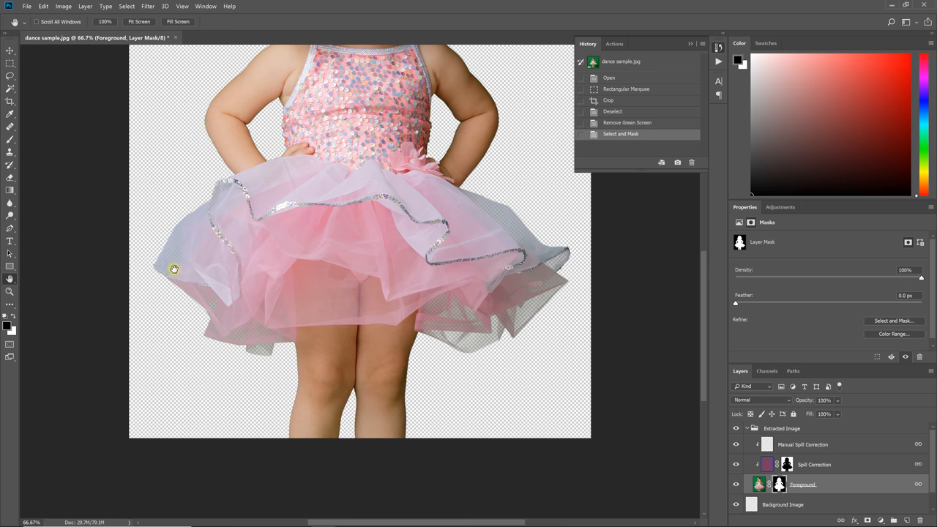
mouse_move(536, 265)
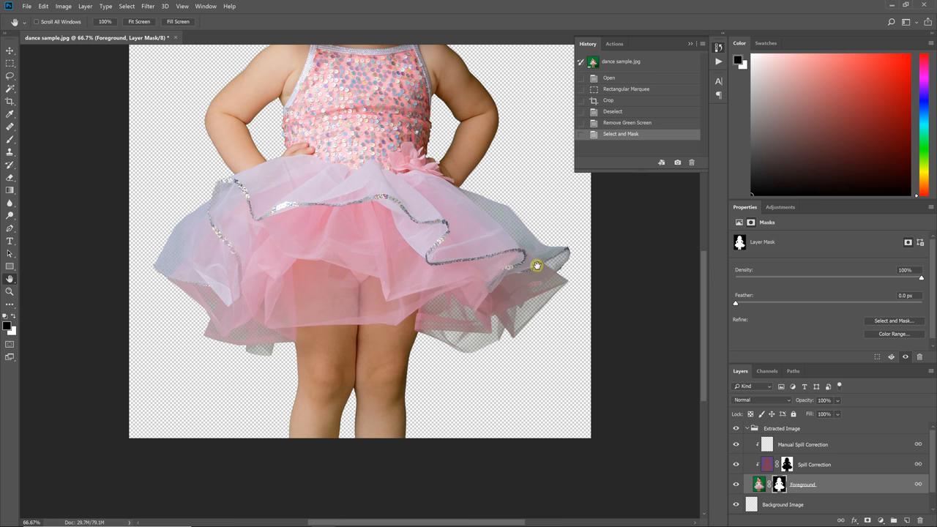
mouse_move(484, 325)
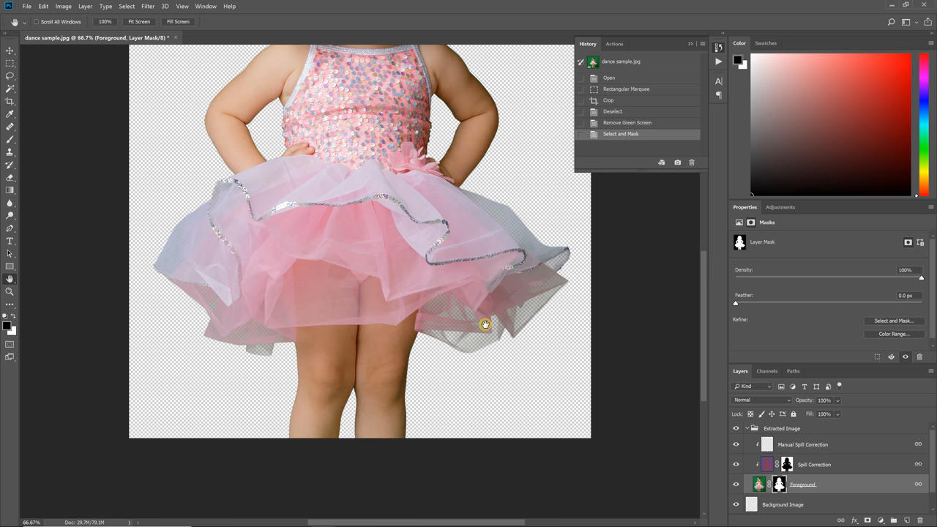
mouse_move(480, 211)
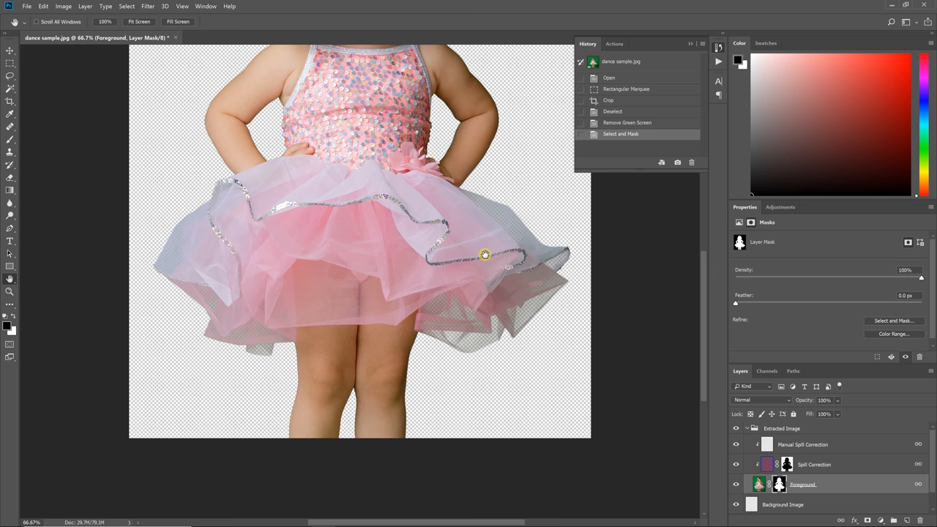
mouse_move(480, 250)
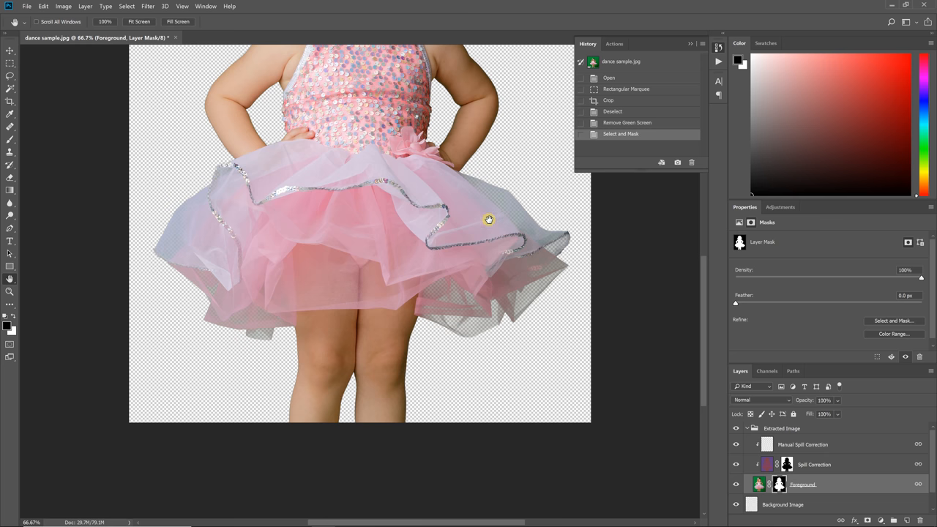
mouse_move(187, 237)
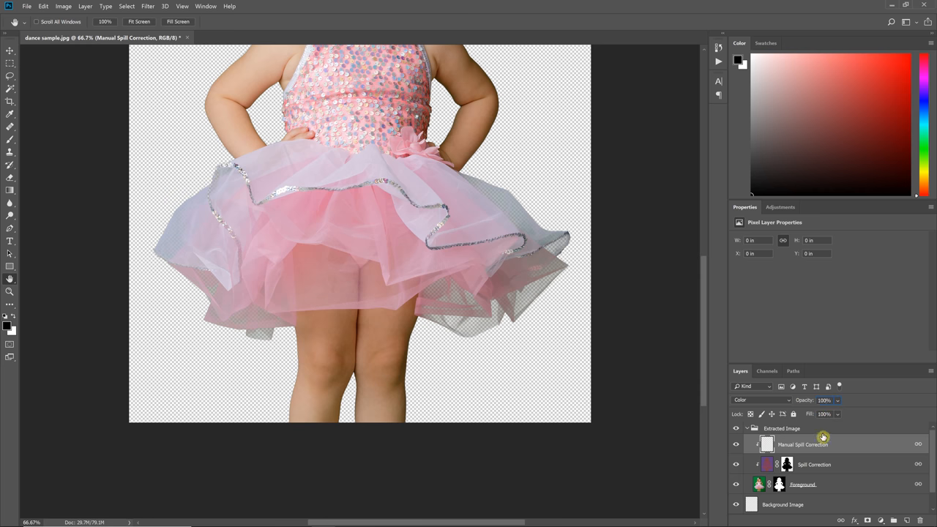
mouse_move(41, 143)
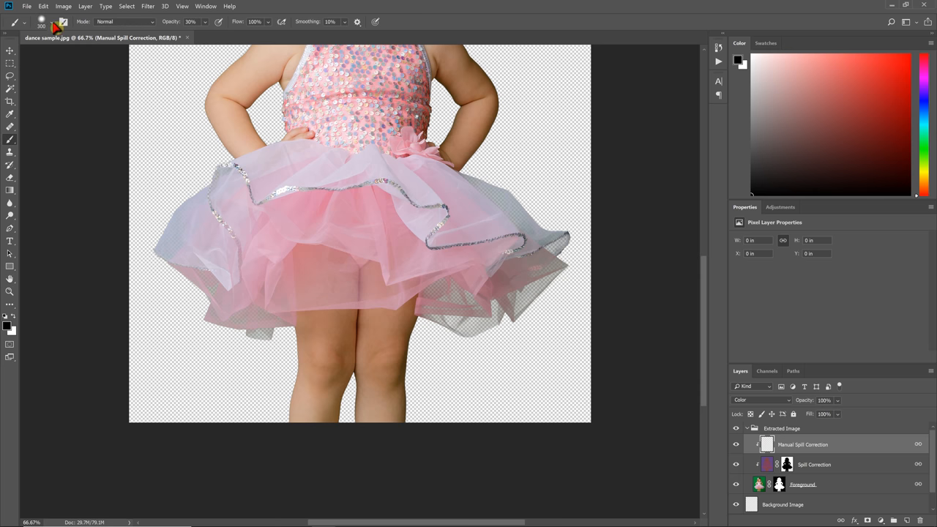
Set a soft brush size and hardness, then paint colour over the tutu near the waist on the spill-correction layer
click(54, 22)
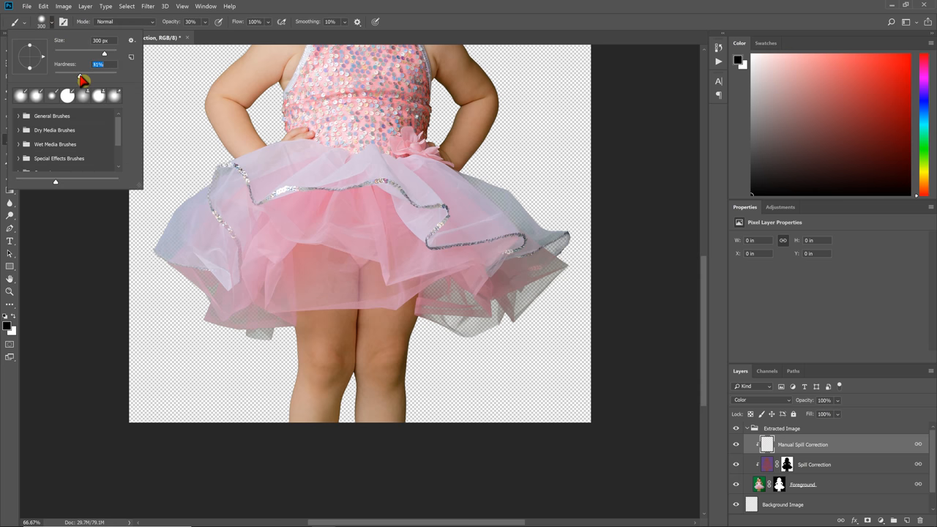
drag(72, 76, 82, 77)
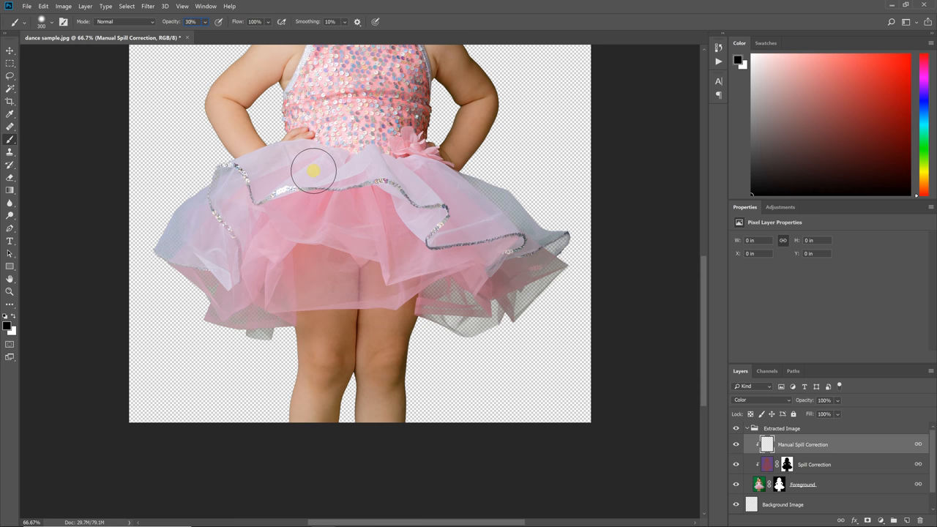
drag(313, 170, 260, 221)
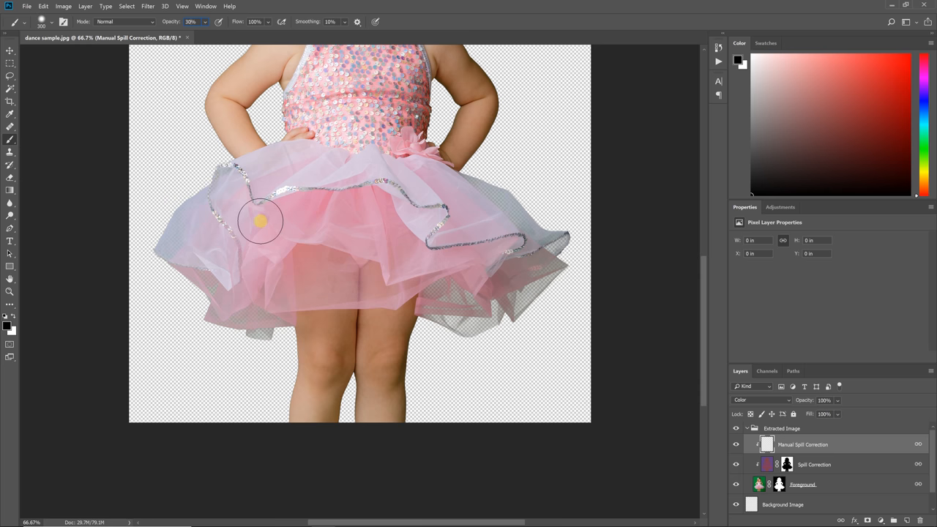
mouse_move(205, 220)
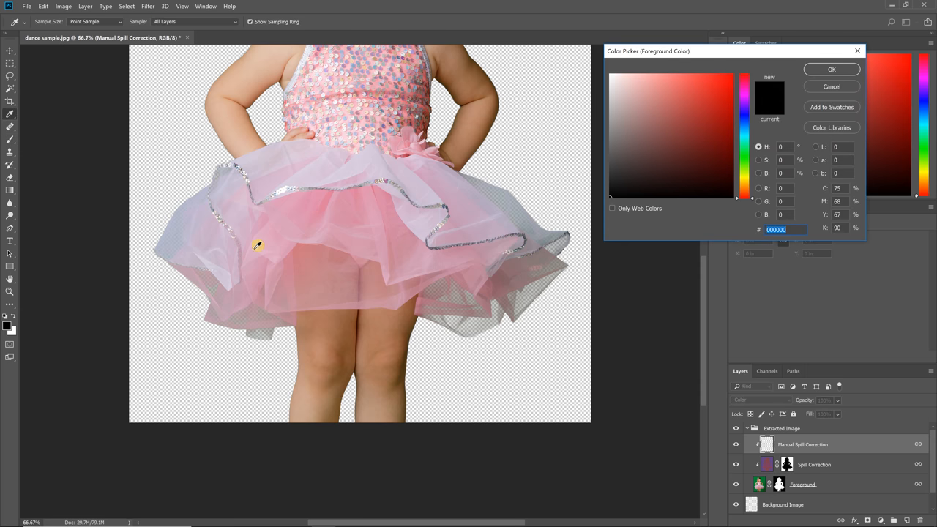
Sample the tutu's pink with the Eyedropper and dab it onto the lower tutu edge
click(832, 69)
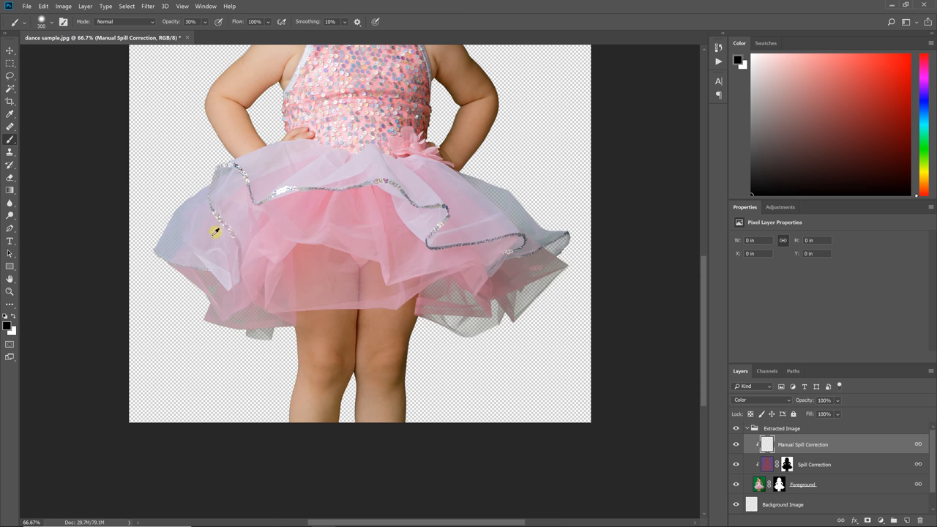
mouse_move(247, 231)
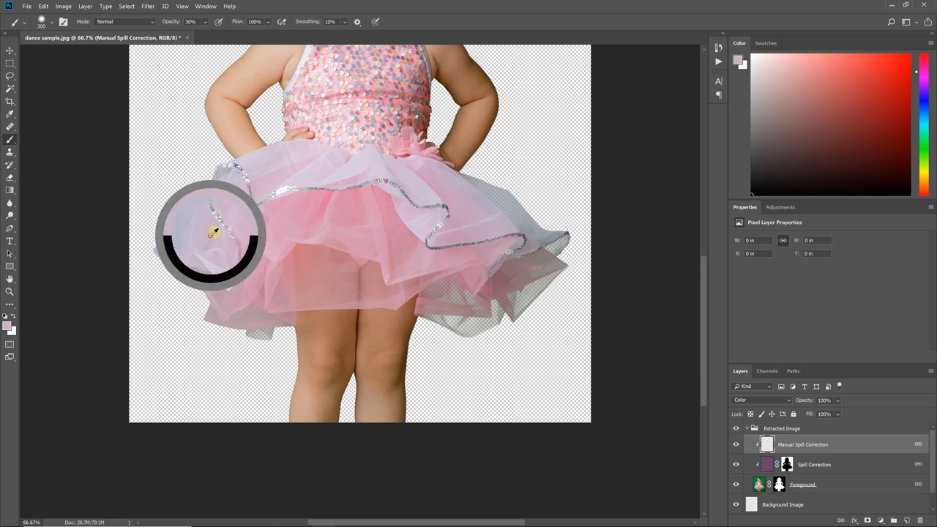
click(767, 84)
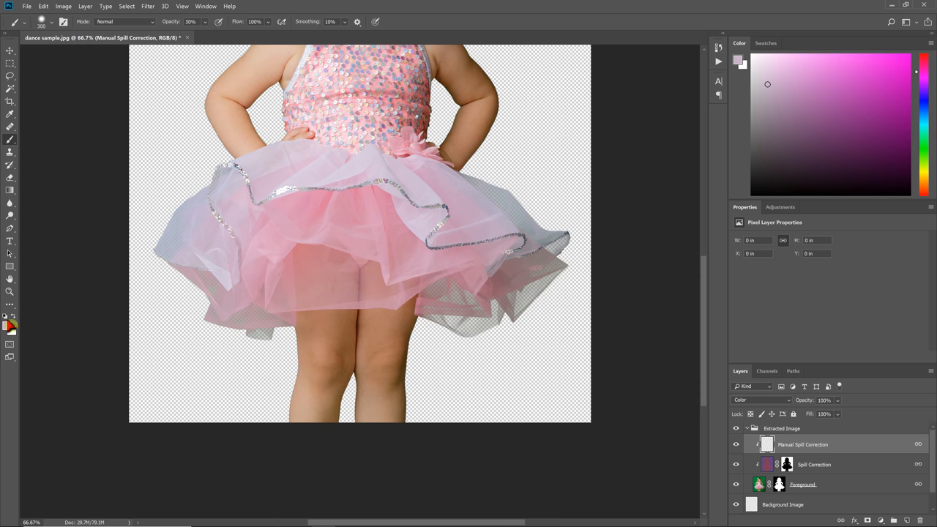
click(214, 179)
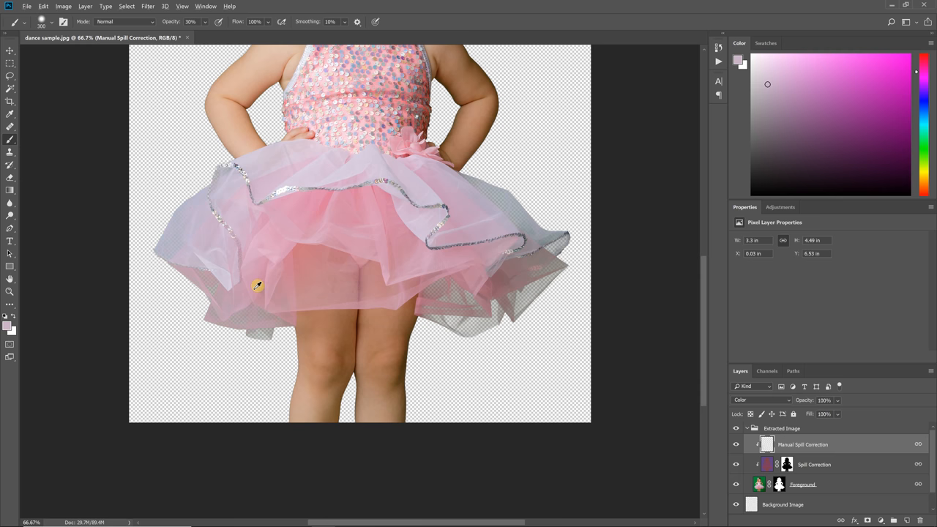
click(261, 331)
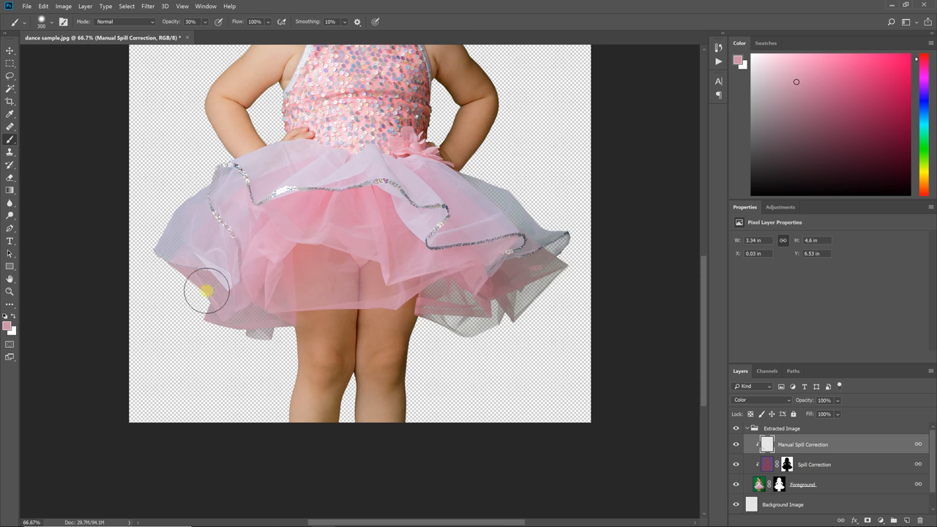
mouse_move(161, 51)
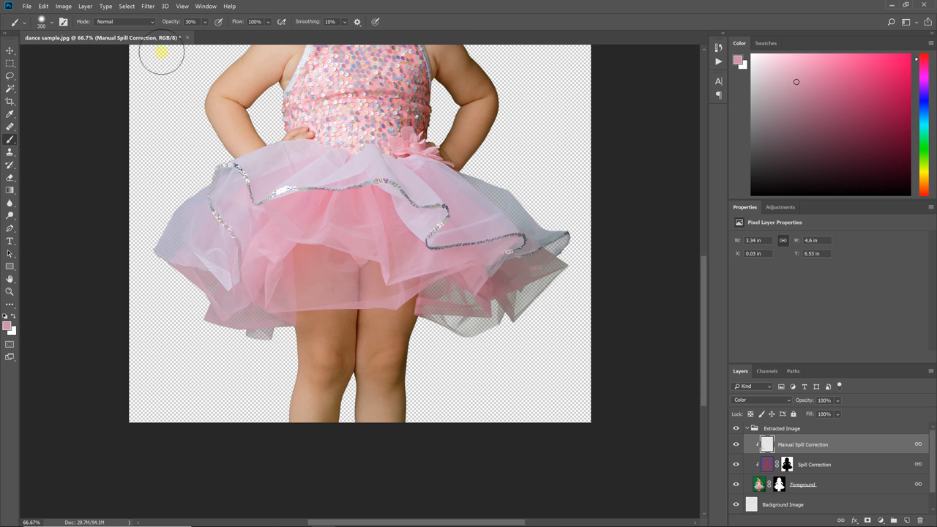
mouse_move(240, 306)
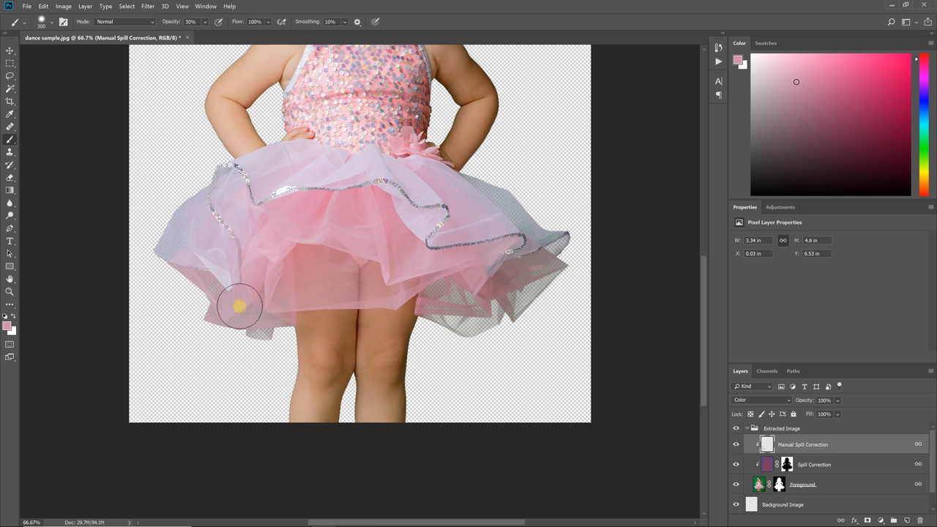
Paint pink along the tutu's lower left edge, near the leg and over the lower right ruffles
drag(240, 306, 257, 328)
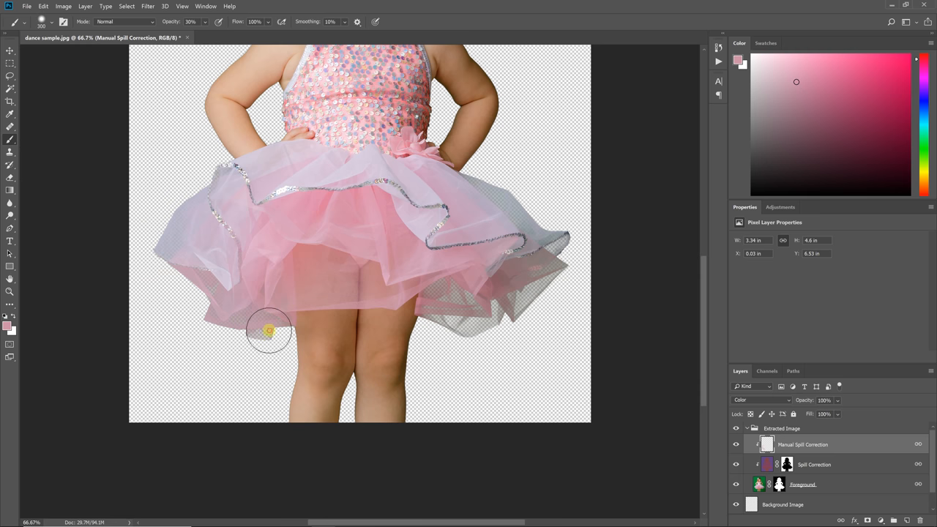
drag(269, 331, 231, 319)
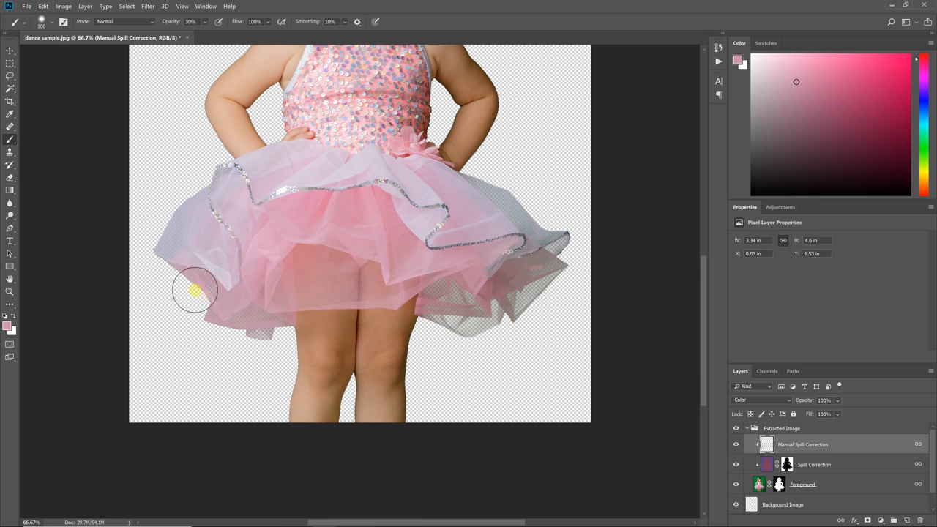
drag(195, 290, 268, 330)
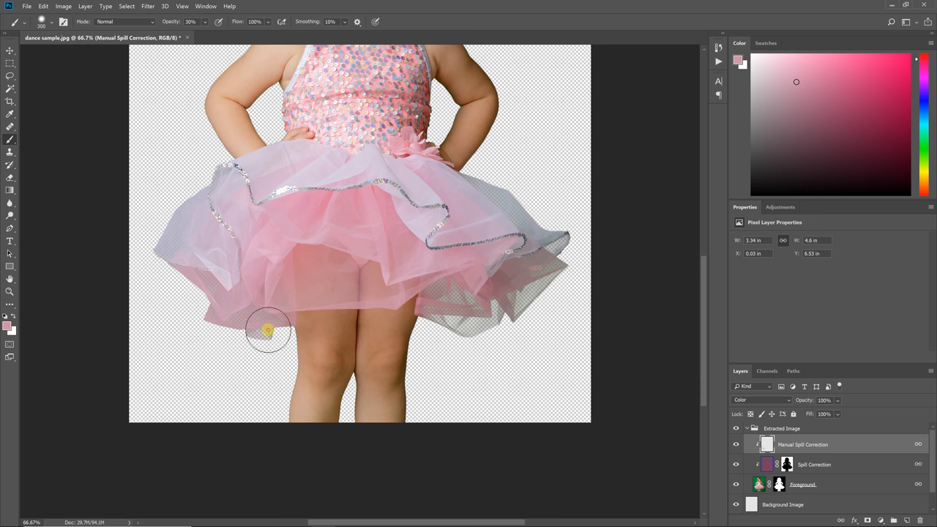
drag(268, 330, 199, 239)
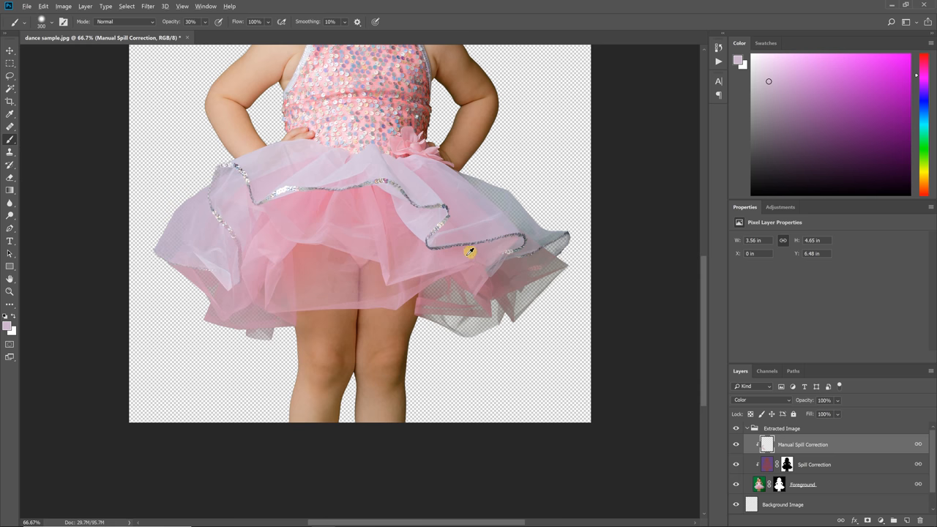
mouse_move(448, 303)
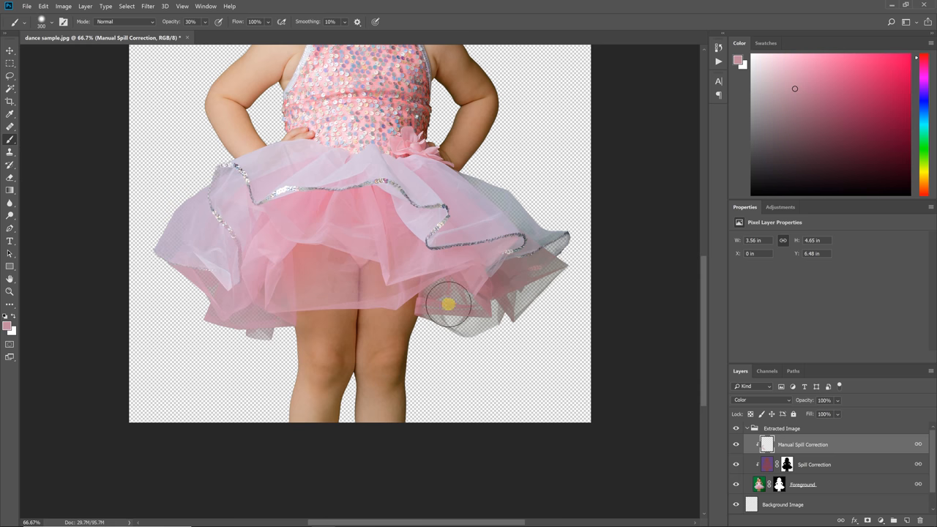
drag(448, 303, 574, 243)
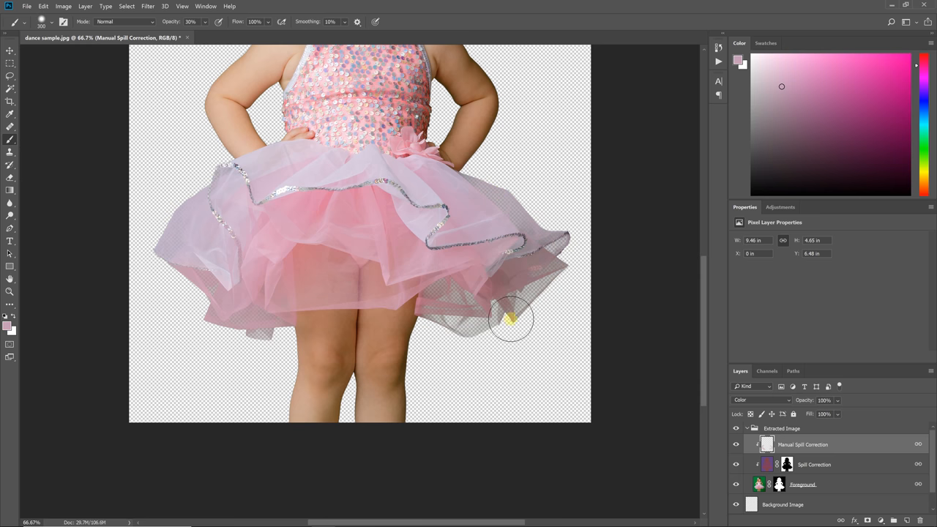
Add a Solid Color fill layer beneath the cutout and set its colour to black
click(511, 319)
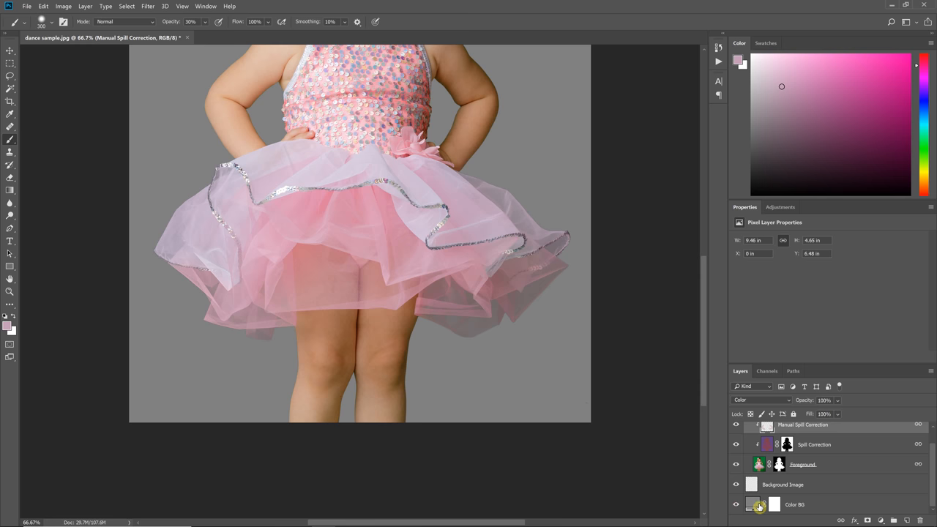
click(773, 504)
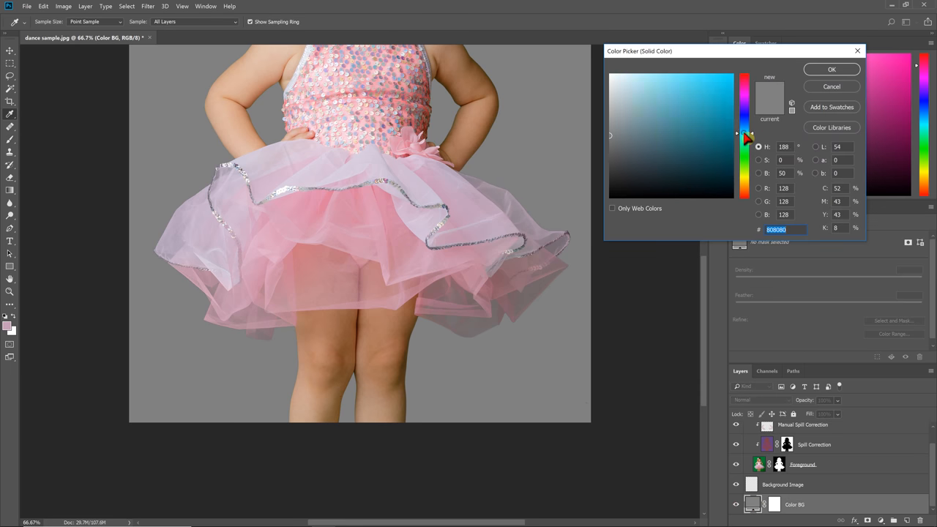
click(653, 117)
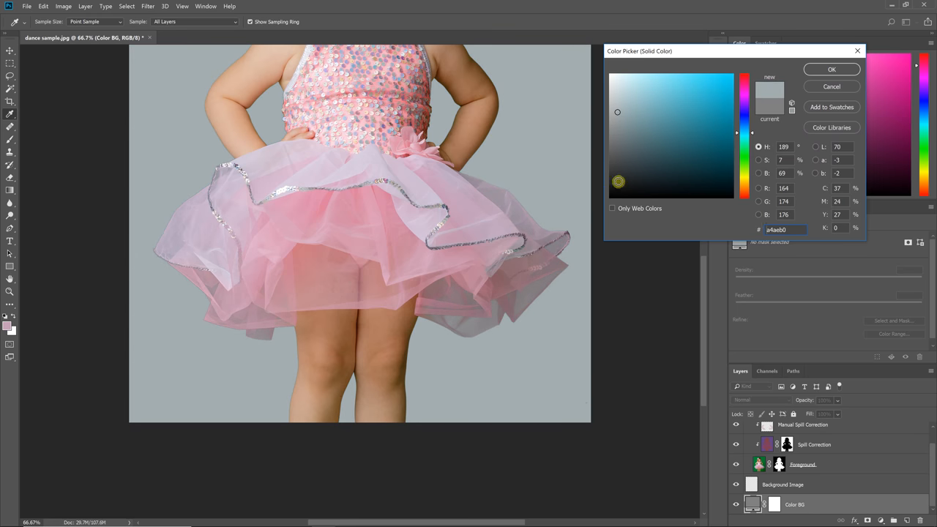
click(593, 211)
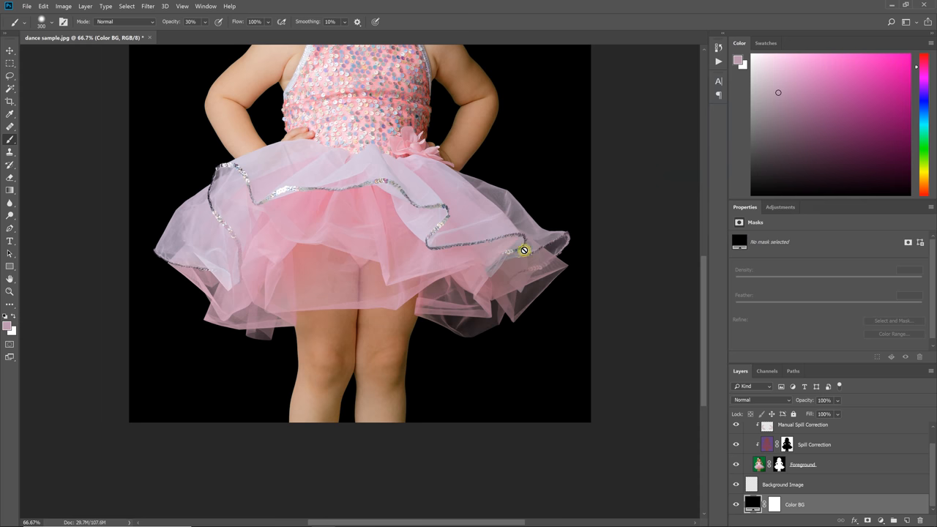
mouse_move(425, 266)
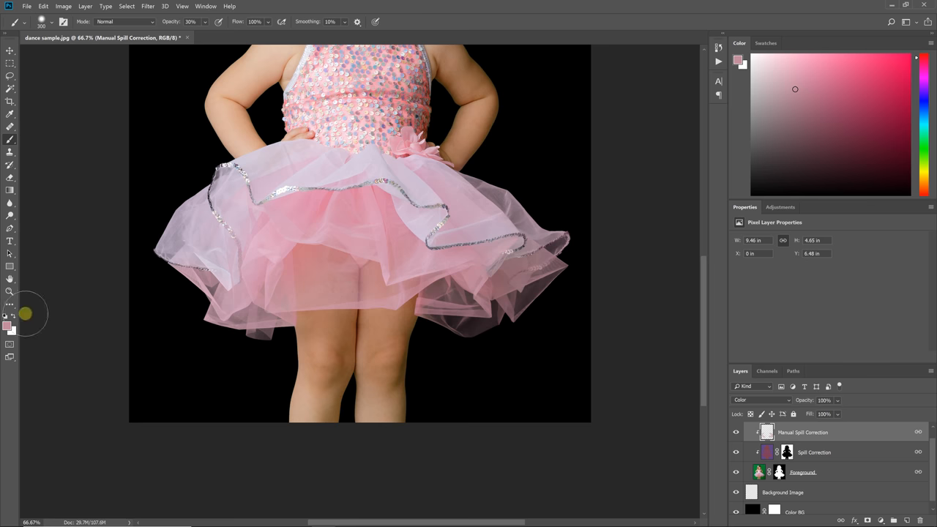
mouse_move(202, 338)
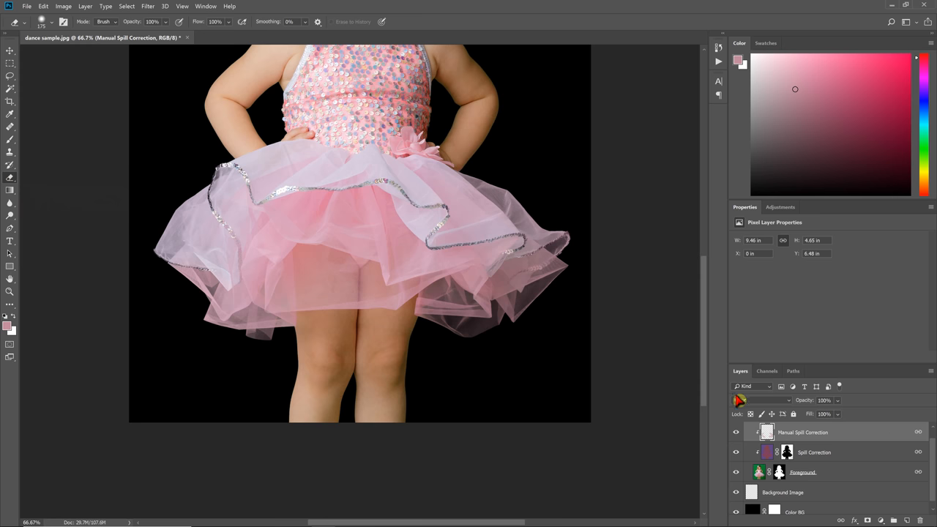
Reselect the Manual Spill Correction layer and paint pink over the tutu's left edge against the black backdrop
click(761, 400)
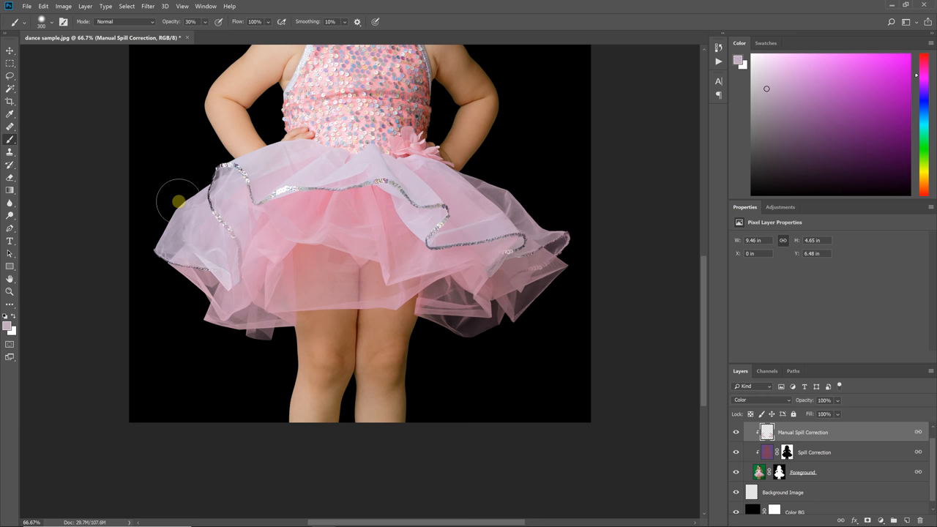
drag(178, 202, 211, 273)
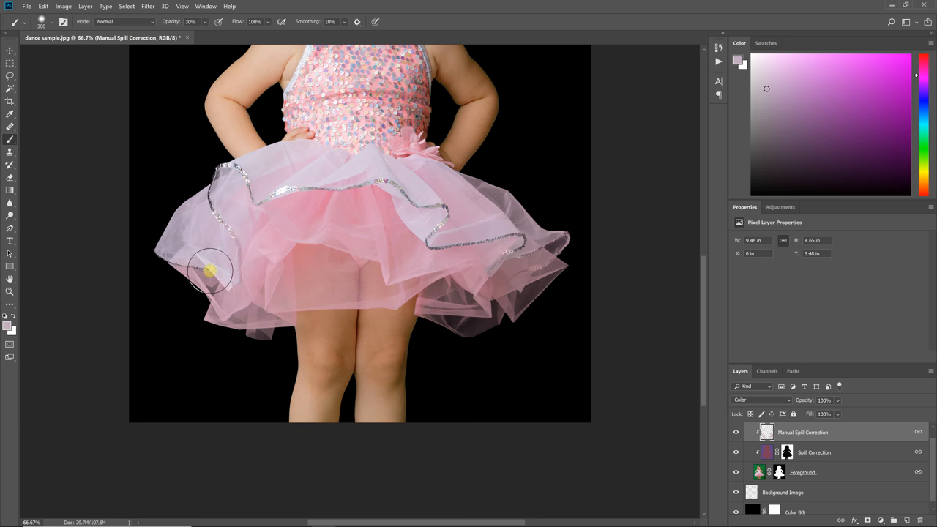